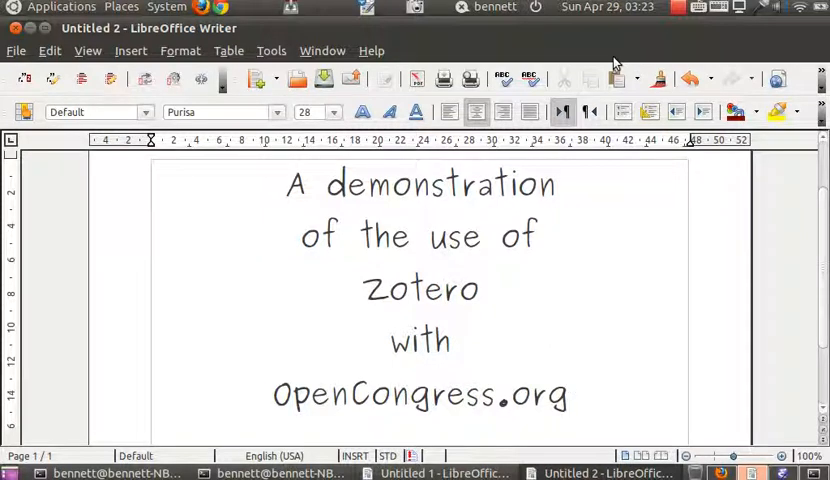
- Set aside the Writer title page about Zotero with OpenCongress.org and bring up Firefox
{"action": "left_click", "coordinate": [568, 394]}
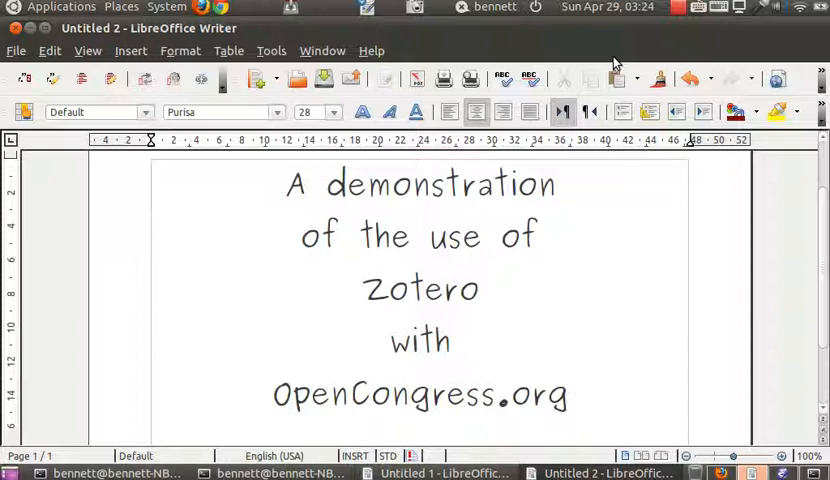
{"action": "left_click", "coordinate": [568, 394]}
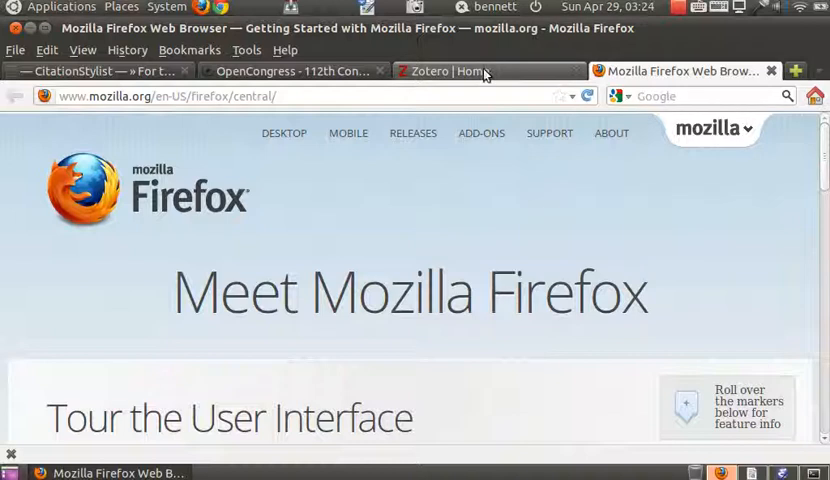
- Visit the Zotero homepage, then bring the CitationStylist site to the front
{"action": "left_click", "coordinate": [444, 72]}
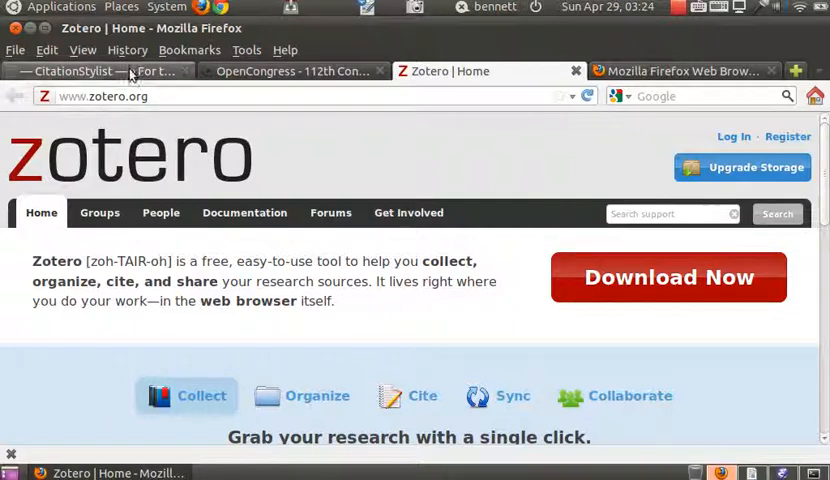
{"action": "left_click", "coordinate": [76, 72]}
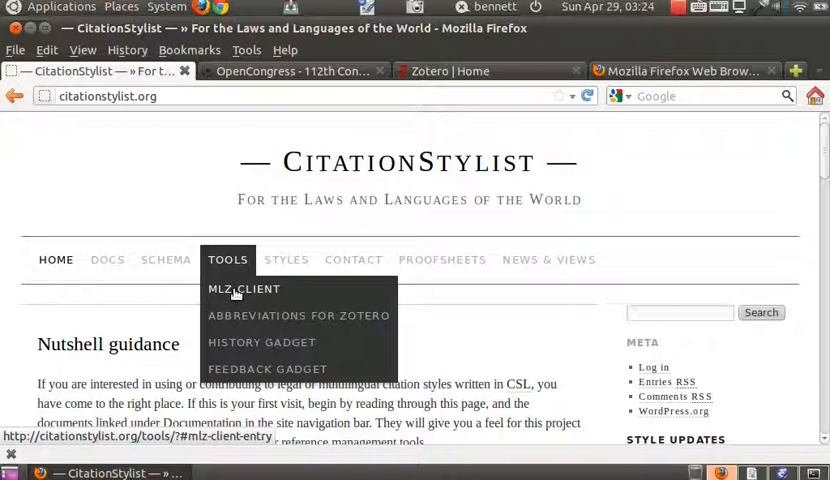
- Install the Multilingual Zotero client add-on from CitationStylist's MLZ Client page, allowing the site
{"action": "left_click", "coordinate": [244, 288]}
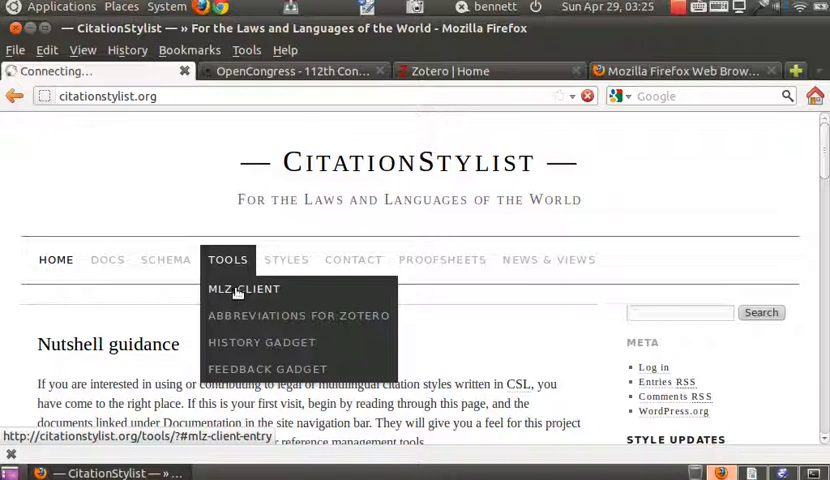
{"action": "left_click", "coordinate": [244, 288]}
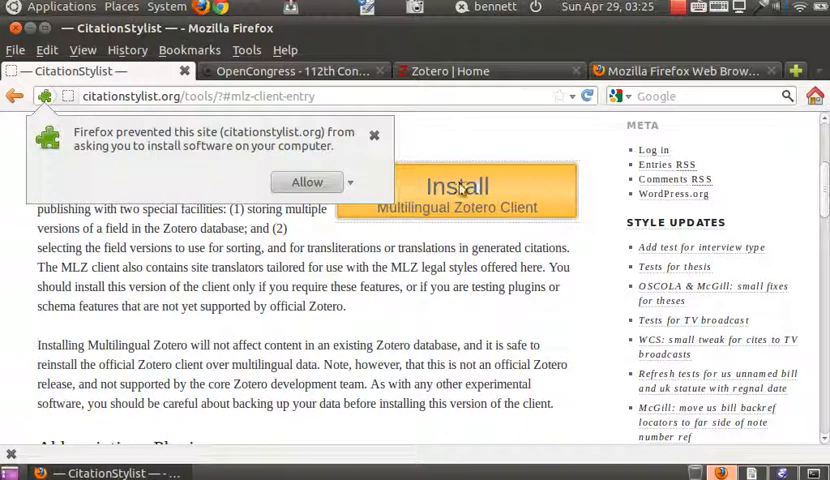
{"action": "left_click", "coordinate": [308, 182]}
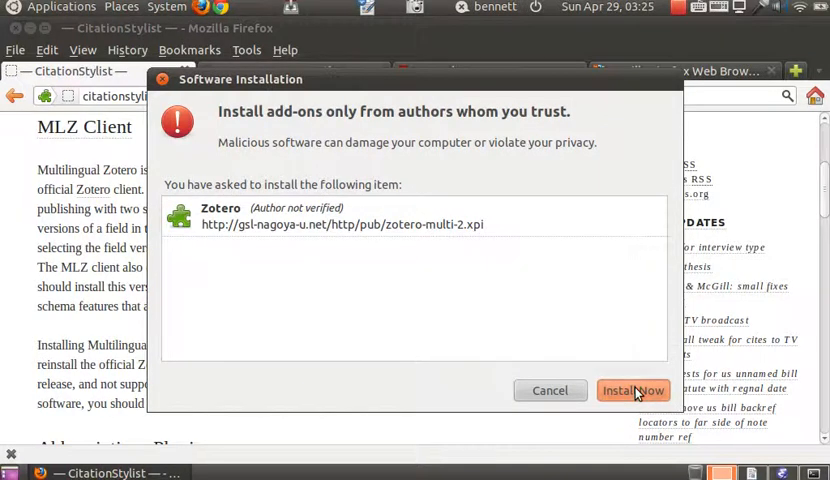
{"action": "left_click", "coordinate": [632, 390]}
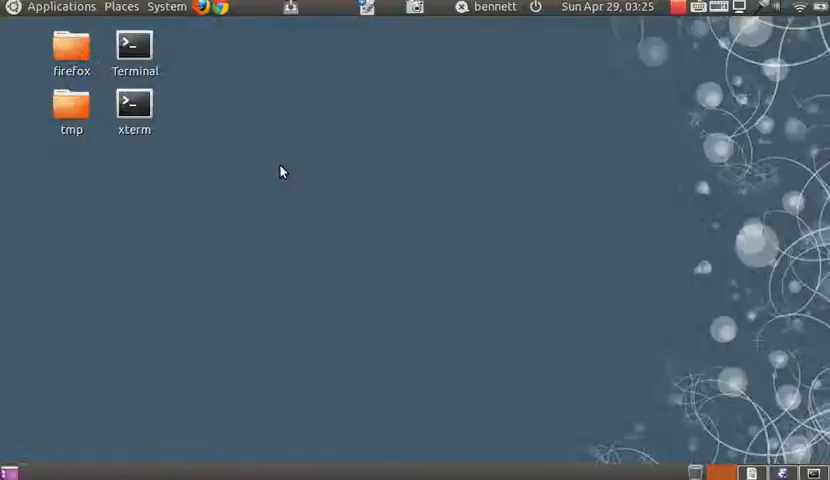
{"action": "mouse_move", "coordinate": [288, 168]}
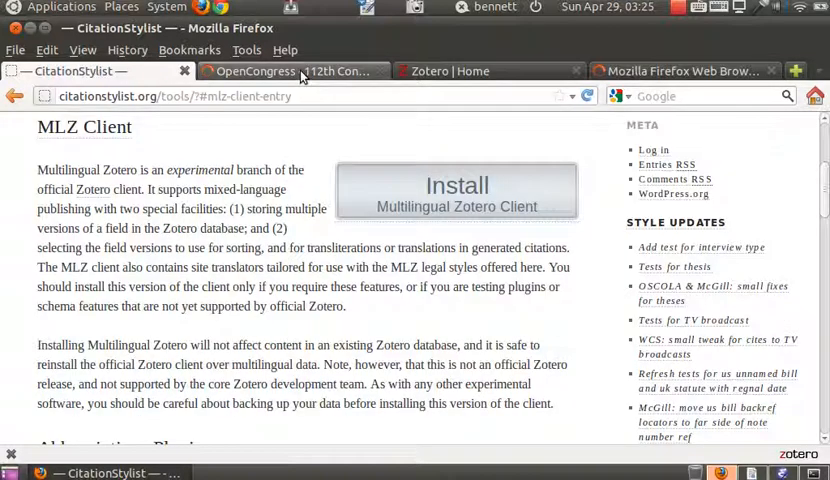
- Go to OpenCongress and open the S.2008 bill page from Bills in the News
{"action": "left_click", "coordinate": [290, 70]}
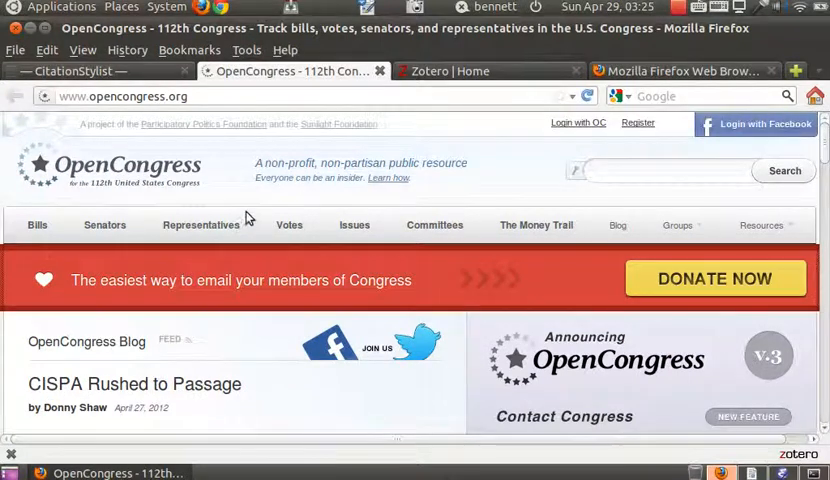
{"action": "scroll", "scroll_direction": "down", "scroll_amount": 3}
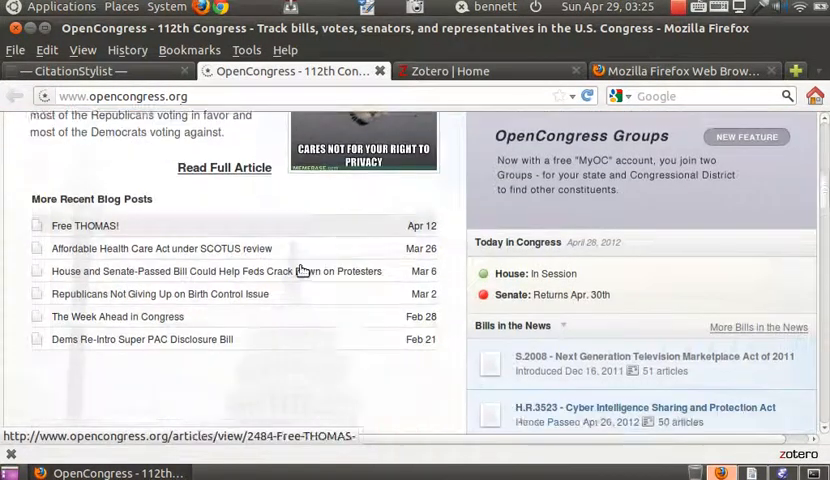
{"action": "scroll", "scroll_direction": "down", "scroll_amount": 3}
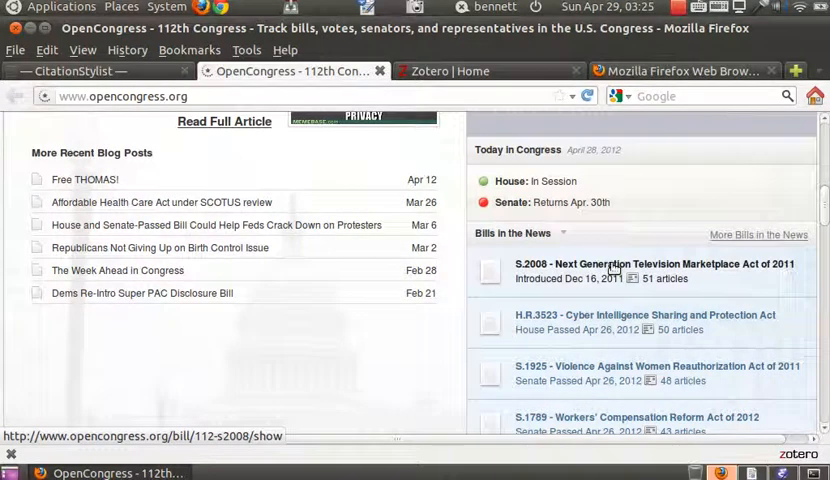
{"action": "left_click", "coordinate": [650, 264]}
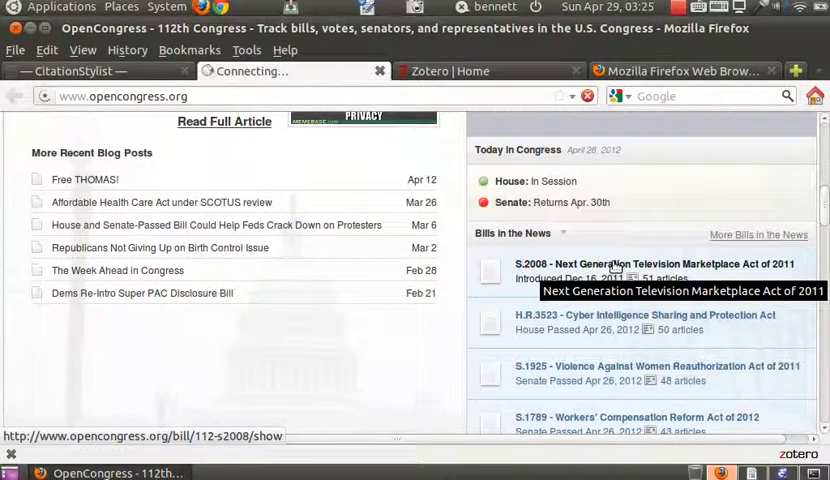
{"action": "left_click", "coordinate": [656, 264]}
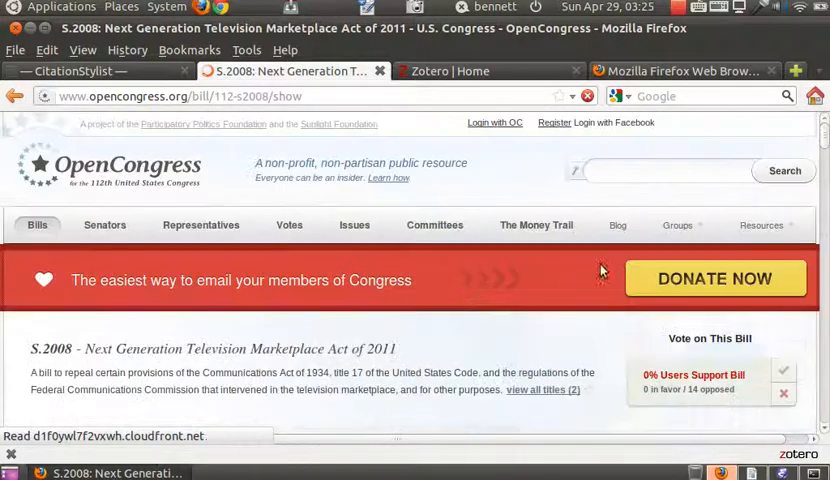
- Open the official text of S.2008, the Next Generation Television Marketplace Act of 2011
{"action": "scroll", "scroll_direction": "down", "scroll_amount": 3}
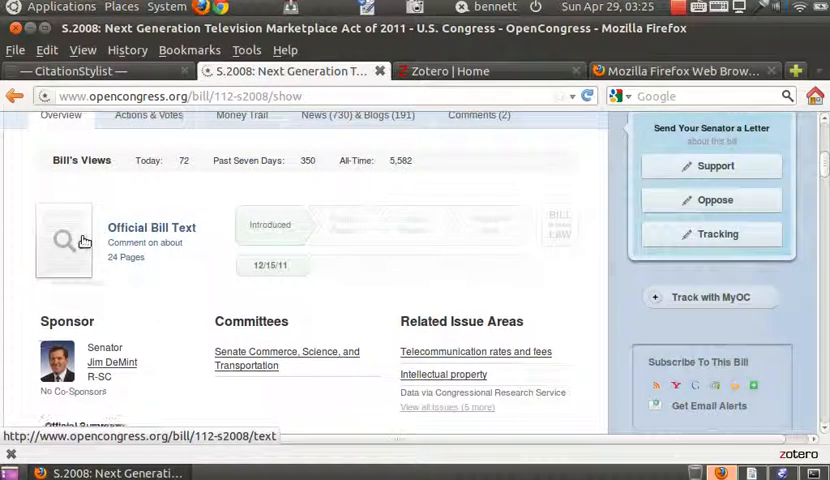
{"action": "left_click", "coordinate": [84, 240]}
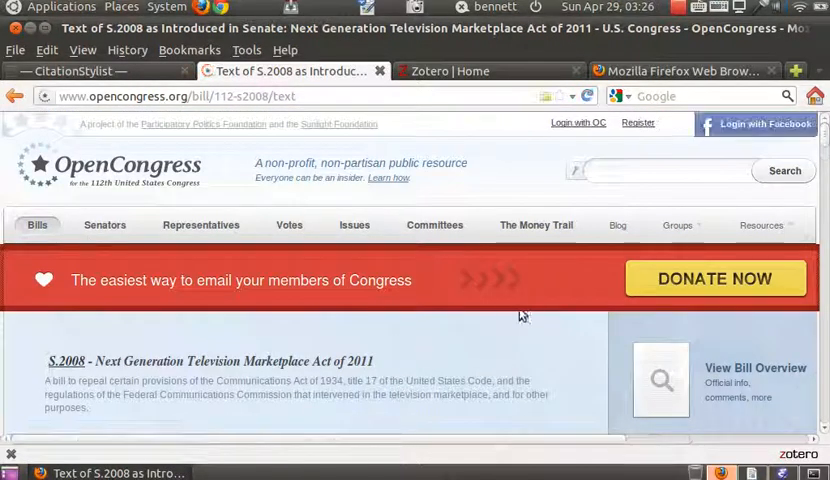
- Save SEC. 2 of S.2008 to the Zotero library with its related 47 US Code sections
{"action": "scroll", "scroll_direction": "down", "scroll_amount": 3}
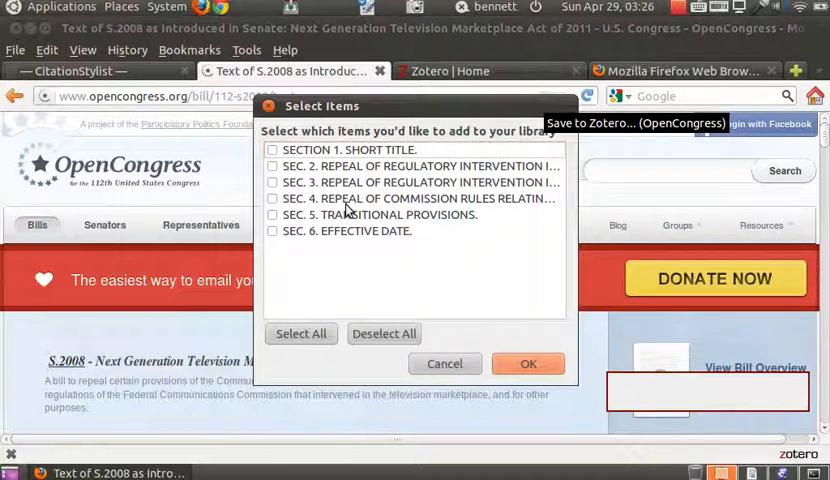
{"action": "left_click", "coordinate": [272, 164]}
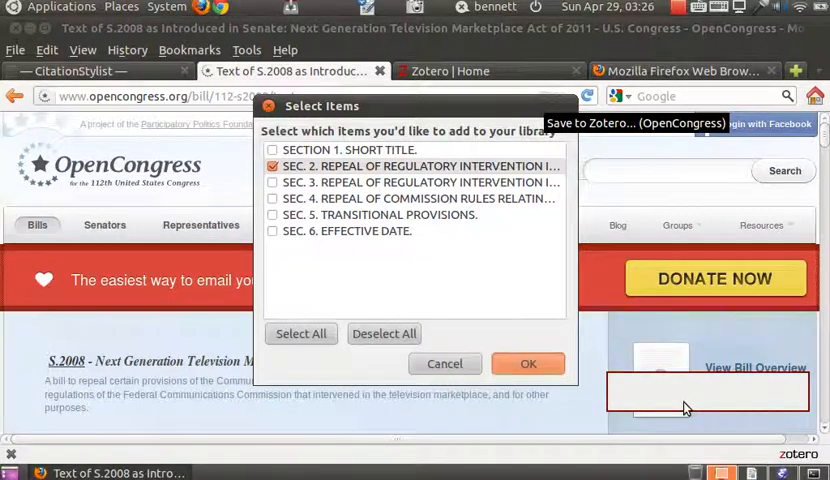
{"action": "left_click", "coordinate": [528, 364]}
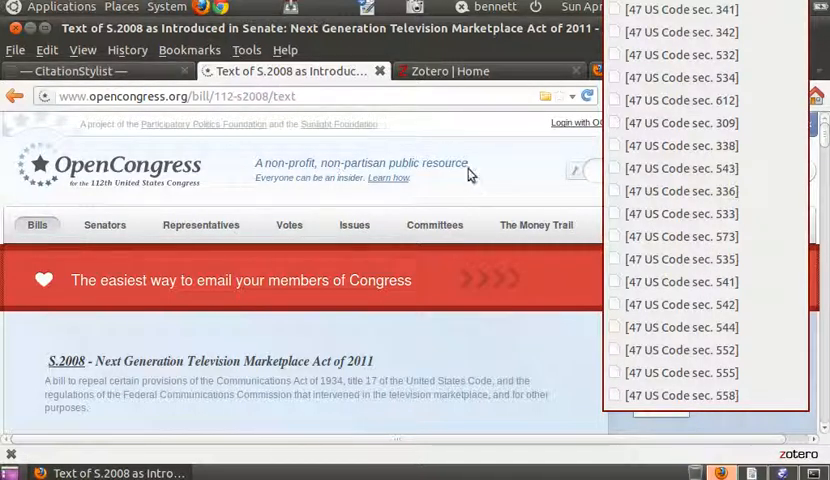
{"action": "mouse_move", "coordinate": [790, 170]}
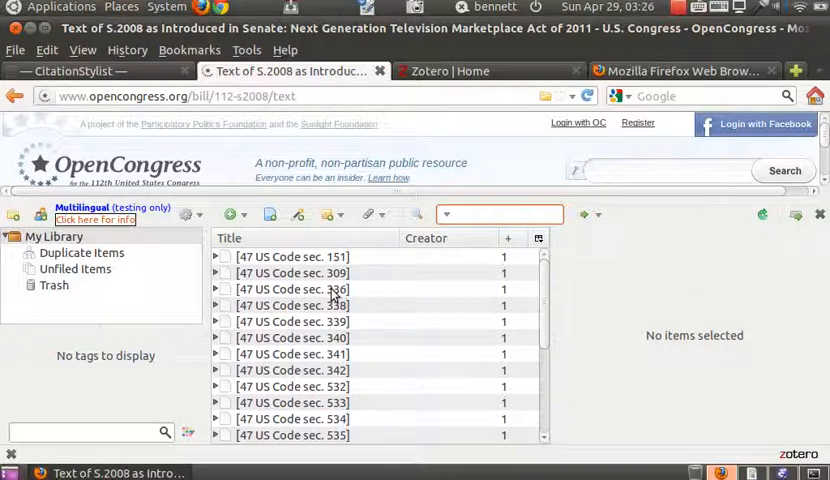
{"action": "mouse_move", "coordinate": [336, 292]}
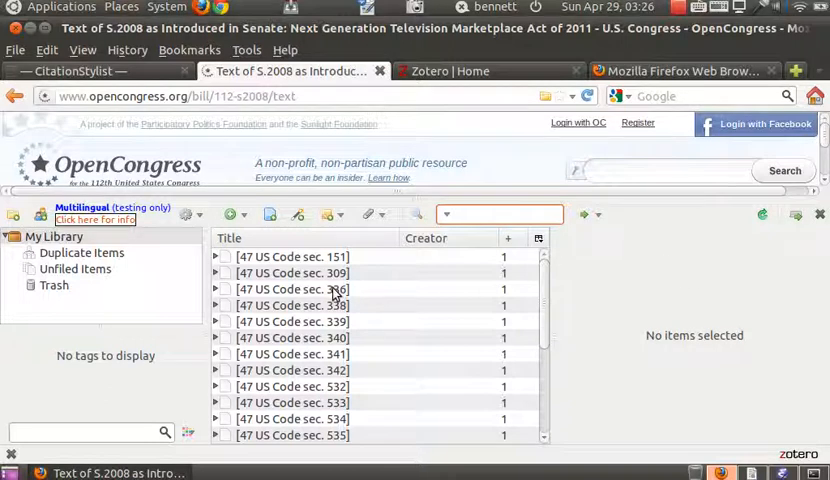
- Select the saved Section 2 bill item and follow its relation to 47 US Code sec. 151
{"action": "scroll", "scroll_direction": "down", "scroll_amount": 3}
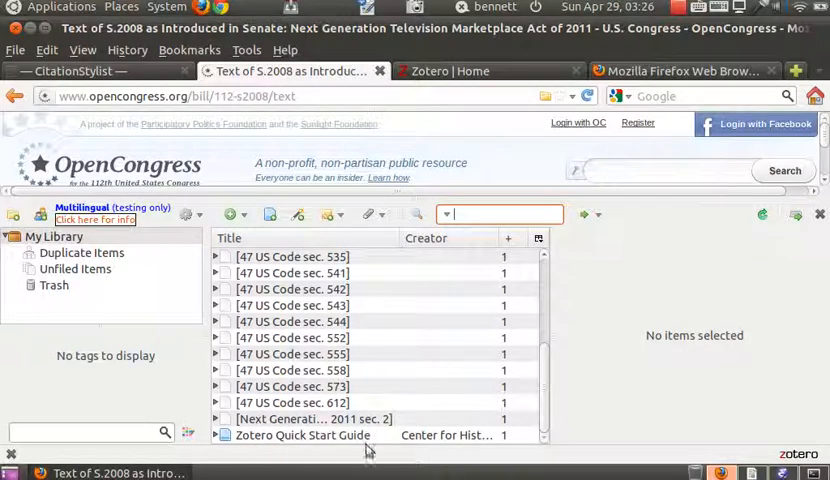
{"action": "mouse_move", "coordinate": [376, 424]}
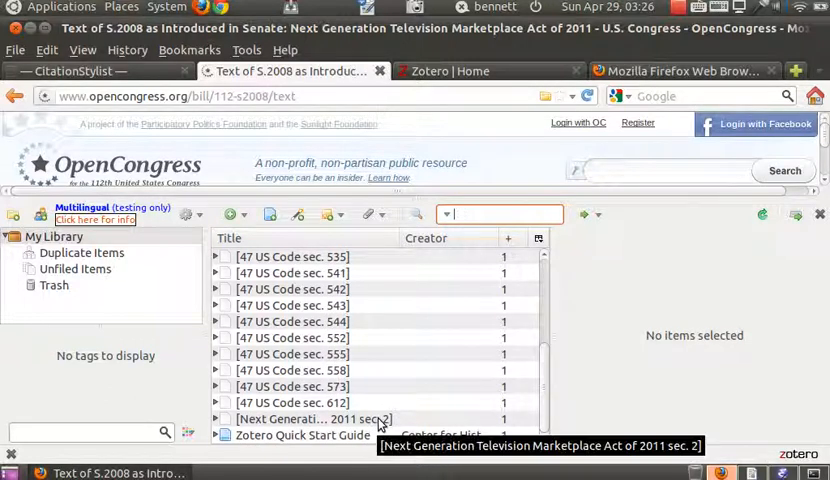
{"action": "left_click", "coordinate": [310, 418]}
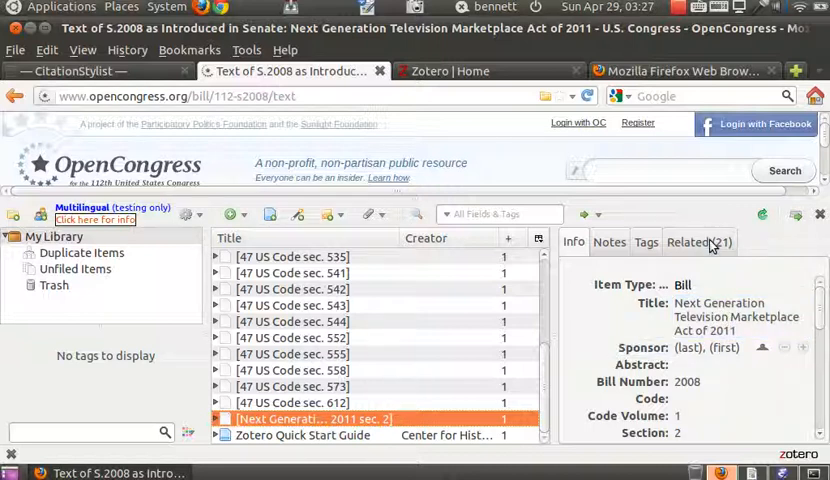
{"action": "left_click", "coordinate": [700, 242]}
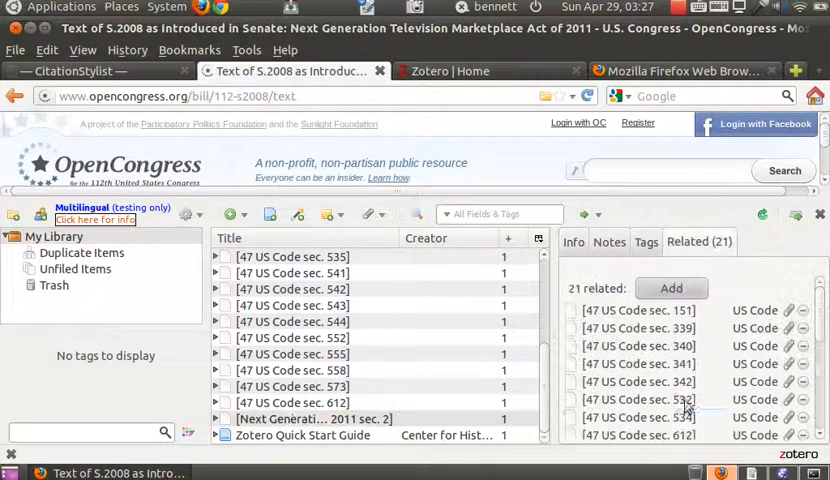
{"action": "left_click", "coordinate": [638, 310]}
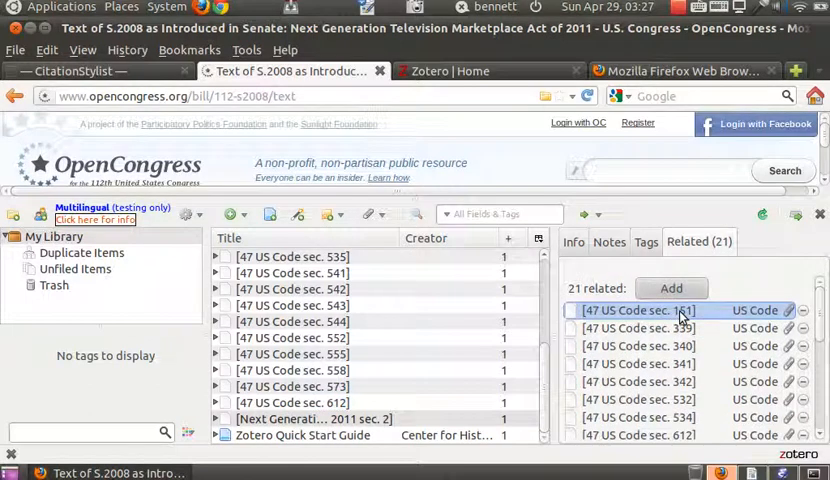
{"action": "left_click", "coordinate": [636, 344]}
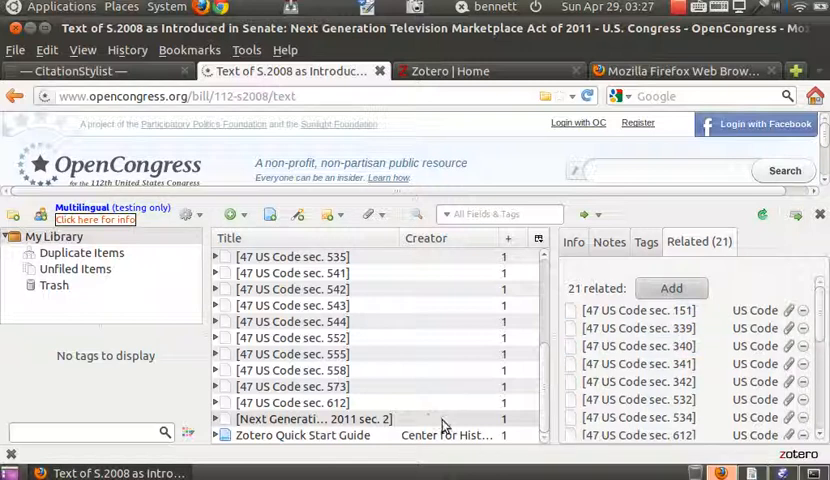
- Review the bill item's Info and Related tabs, then open its Text of provision attachment
{"action": "left_click", "coordinate": [312, 418]}
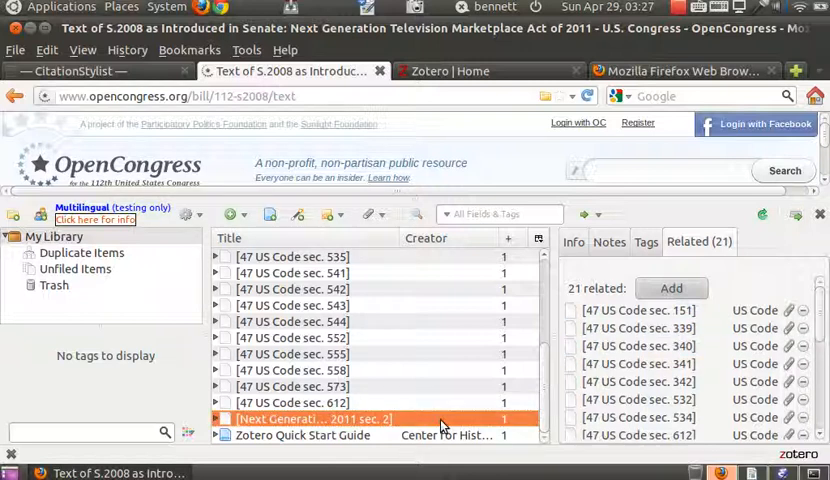
{"action": "left_click", "coordinate": [572, 240]}
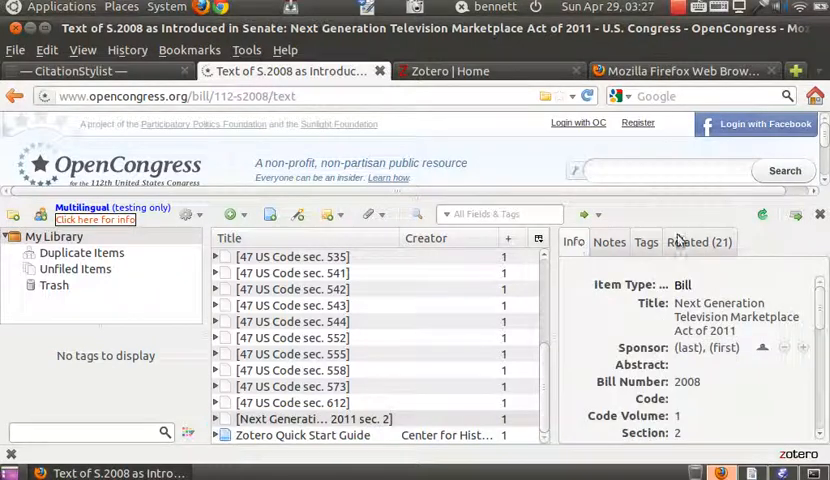
{"action": "left_click", "coordinate": [700, 240]}
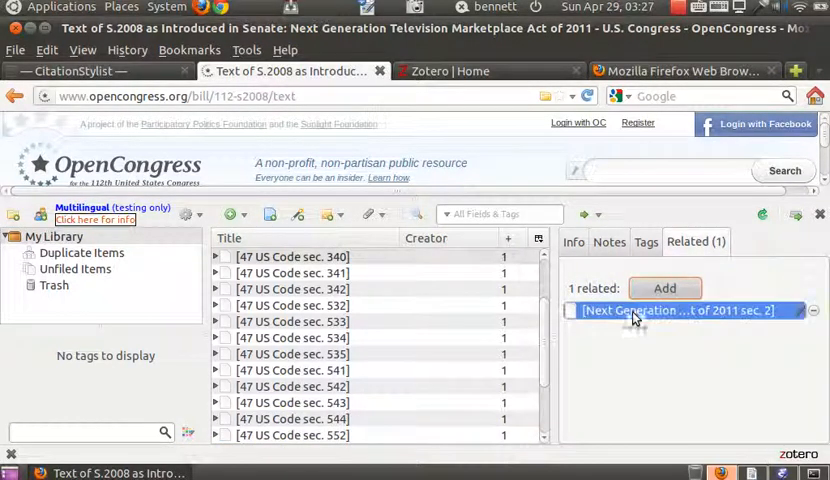
{"action": "scroll", "scroll_direction": "down", "scroll_amount": 3}
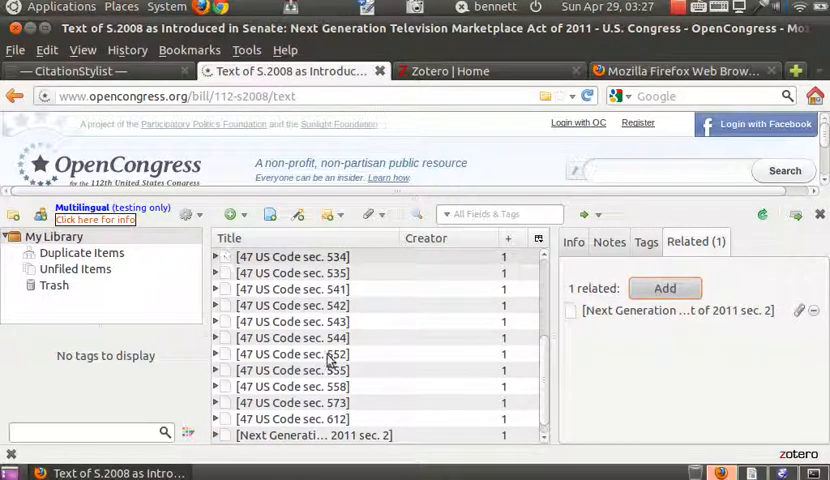
{"action": "scroll", "scroll_direction": "down", "scroll_amount": 3}
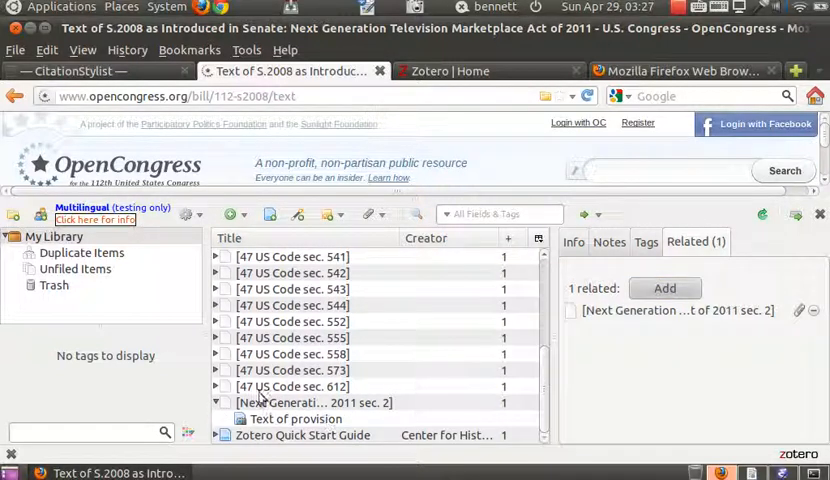
{"action": "left_click", "coordinate": [296, 418]}
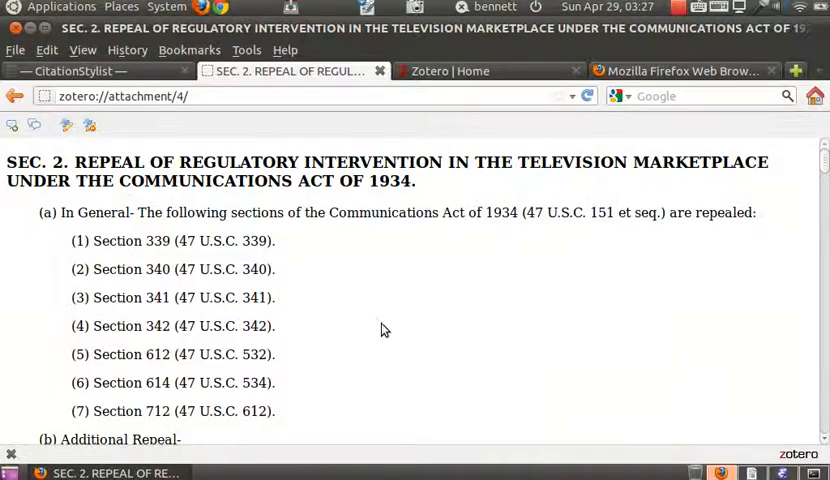
- Read through the Sec. 2 provision text repealing regulatory intervention in the television marketplace
{"action": "scroll", "scroll_direction": "down", "scroll_amount": 3}
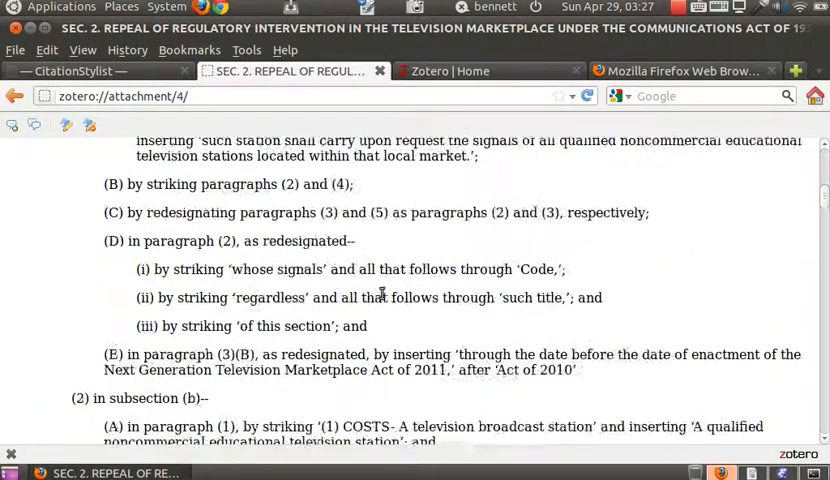
{"action": "scroll", "scroll_direction": "down", "scroll_amount": 3}
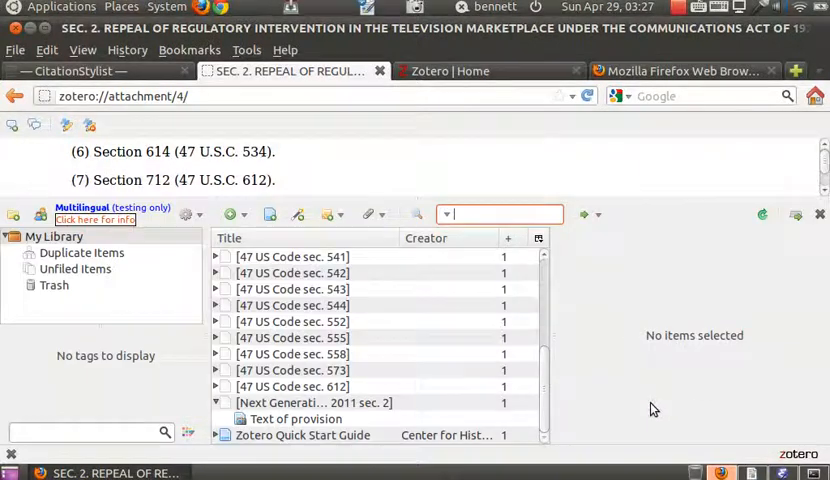
- Follow a US Code section item's link to the Cornell LII page for 47 USC § 544
{"action": "left_click", "coordinate": [292, 304]}
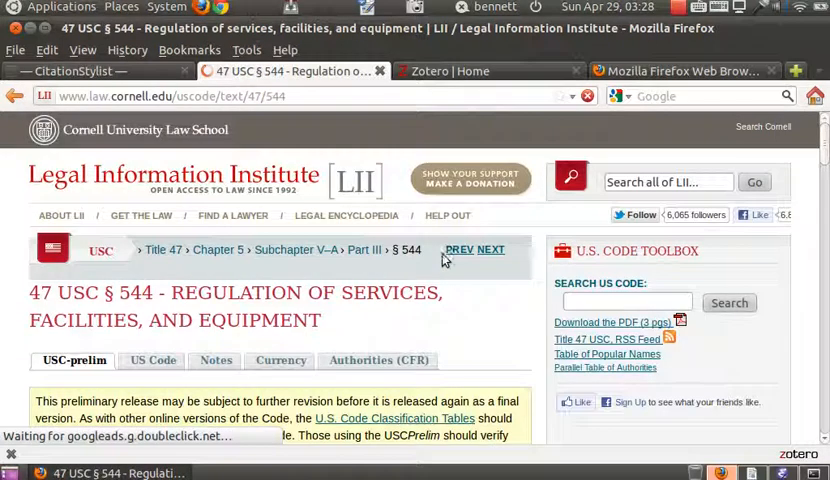
{"action": "scroll", "scroll_direction": "down", "scroll_amount": 3}
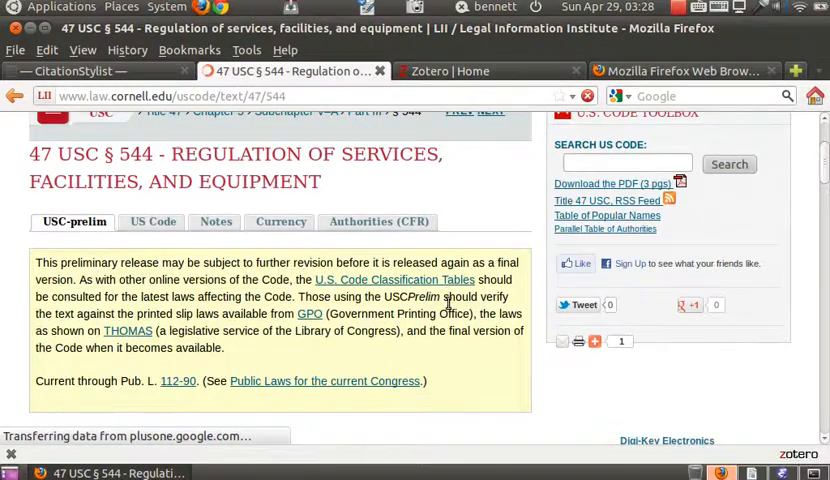
{"action": "scroll", "scroll_direction": "down", "scroll_amount": 3}
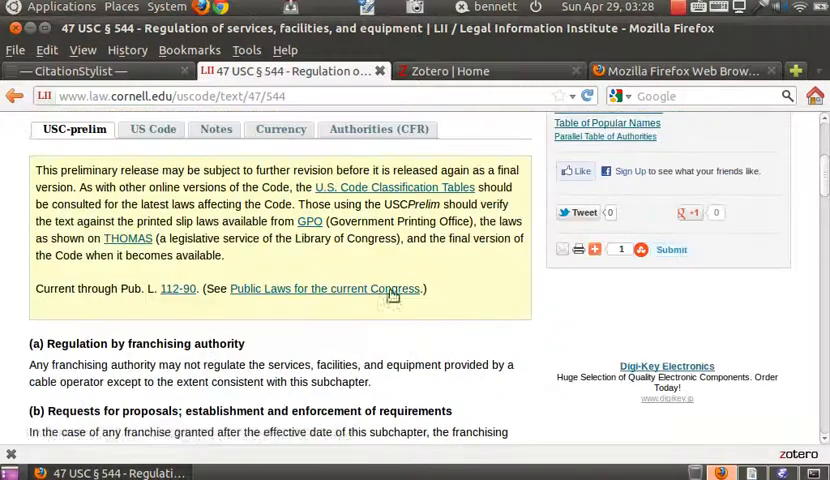
{"action": "scroll", "scroll_direction": "down", "scroll_amount": 3}
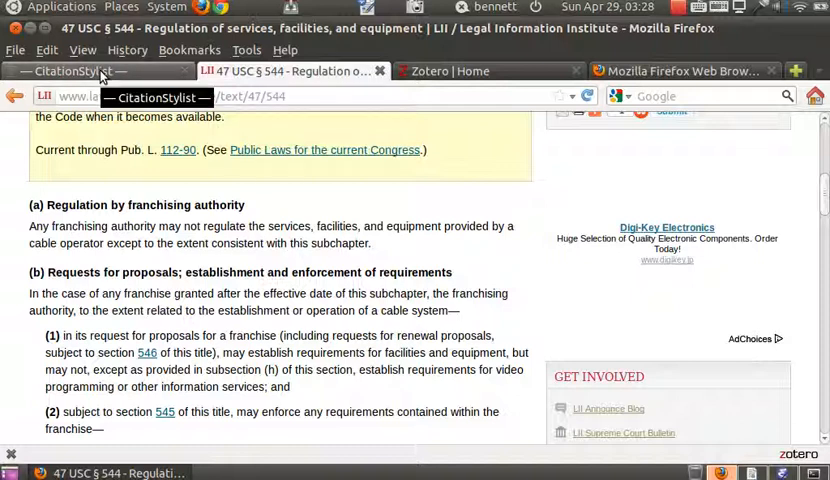
{"action": "left_click", "coordinate": [290, 70]}
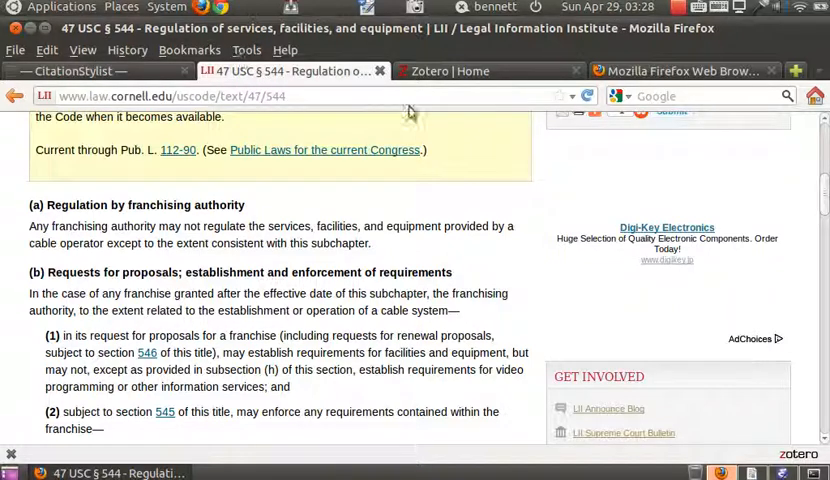
{"action": "mouse_move", "coordinate": [450, 72]}
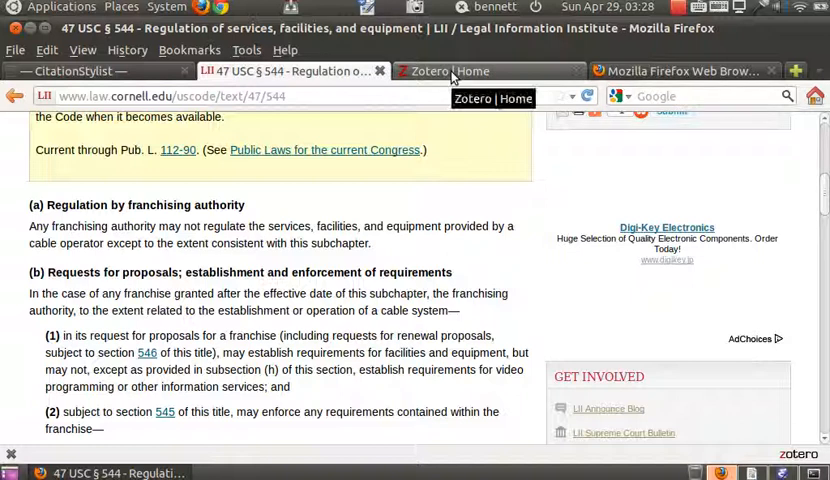
- From the Zotero homepage, reach the word processor plugin installation documentation
{"action": "left_click", "coordinate": [442, 72]}
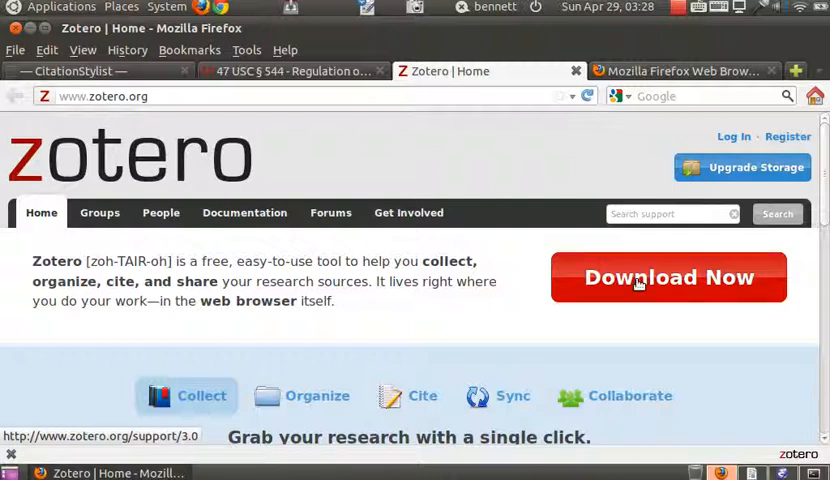
{"action": "left_click", "coordinate": [668, 276]}
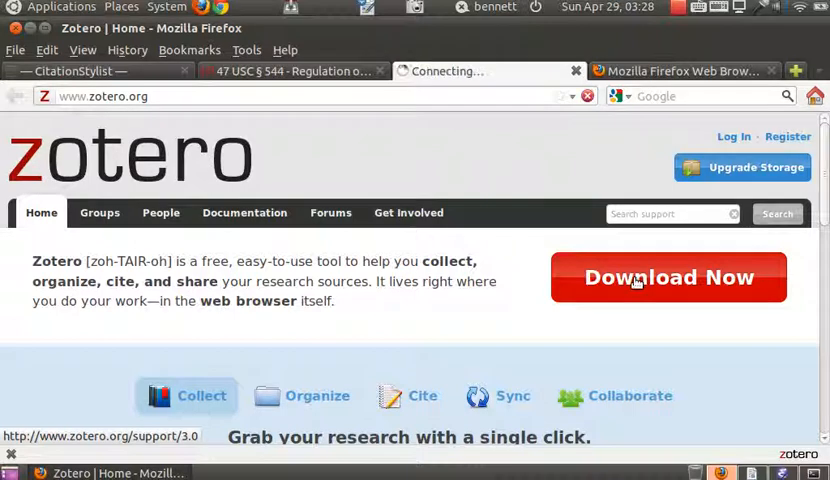
{"action": "left_click", "coordinate": [668, 276]}
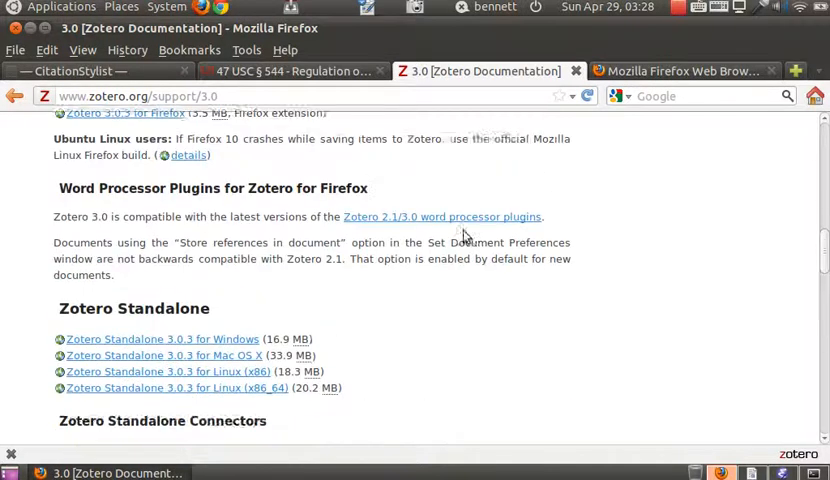
{"action": "left_click", "coordinate": [442, 216]}
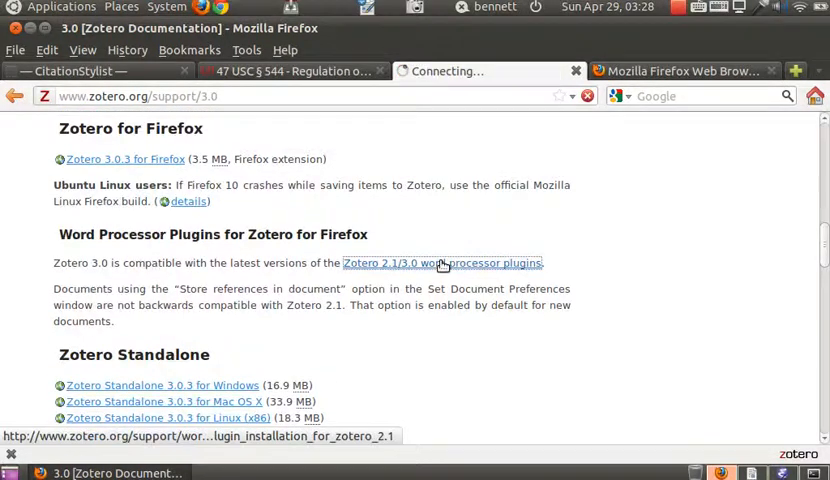
{"action": "left_click", "coordinate": [442, 264]}
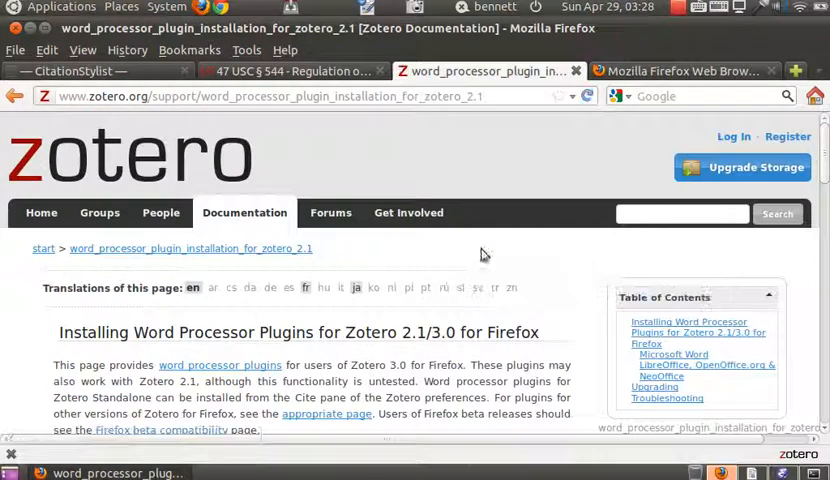
- Install the Zotero LibreOffice Integration plugin 3.5.2, allowing the site and confirming
{"action": "scroll", "scroll_direction": "down", "scroll_amount": 3}
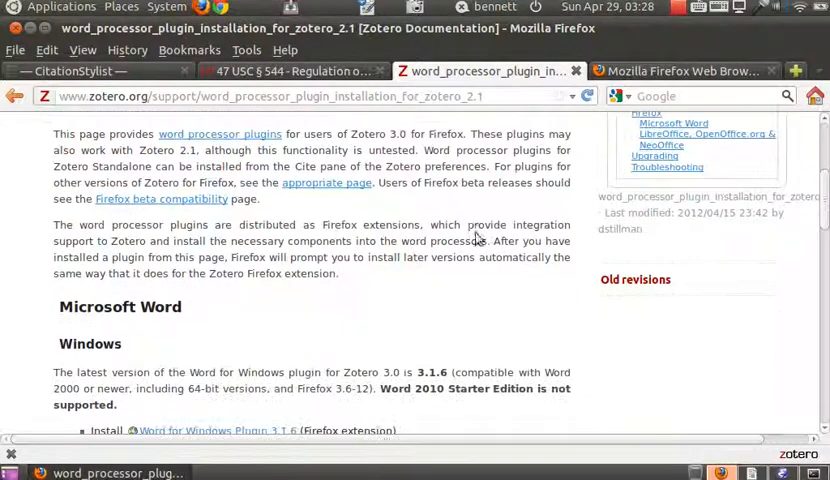
{"action": "scroll", "scroll_direction": "down", "scroll_amount": 3}
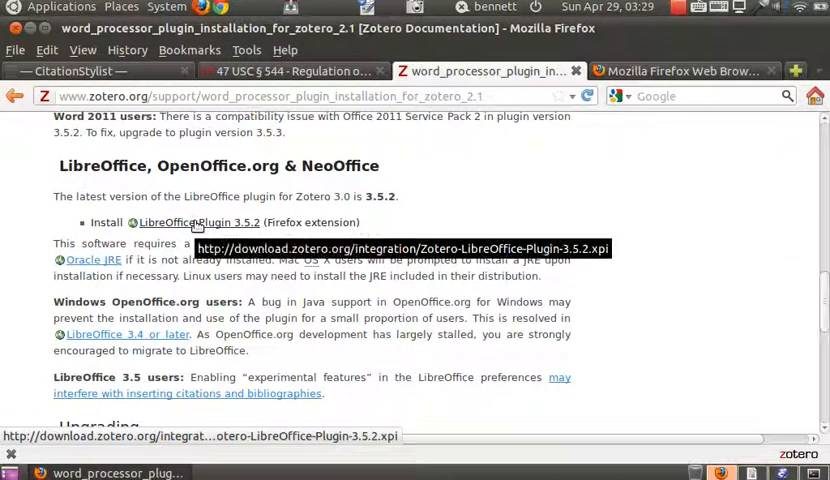
{"action": "left_click", "coordinate": [196, 222]}
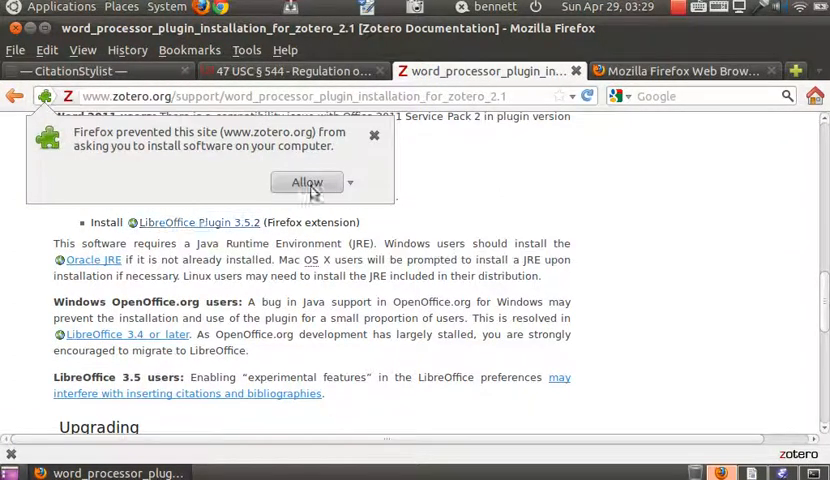
{"action": "left_click", "coordinate": [306, 182]}
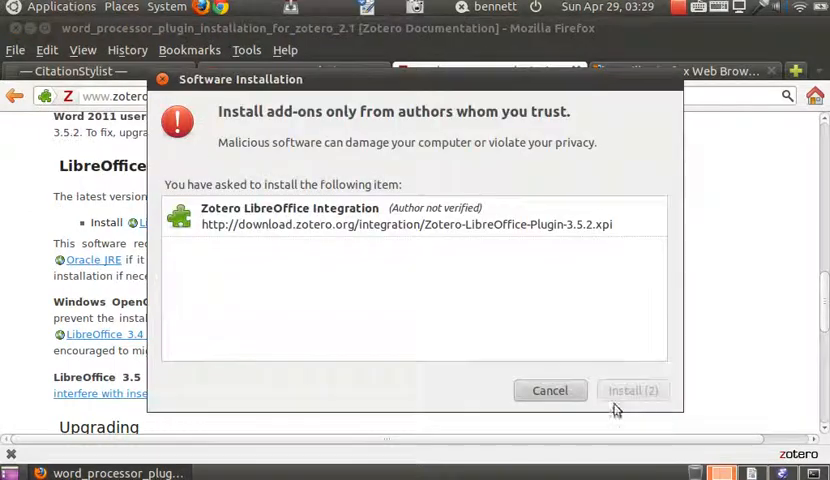
{"action": "left_click", "coordinate": [632, 390]}
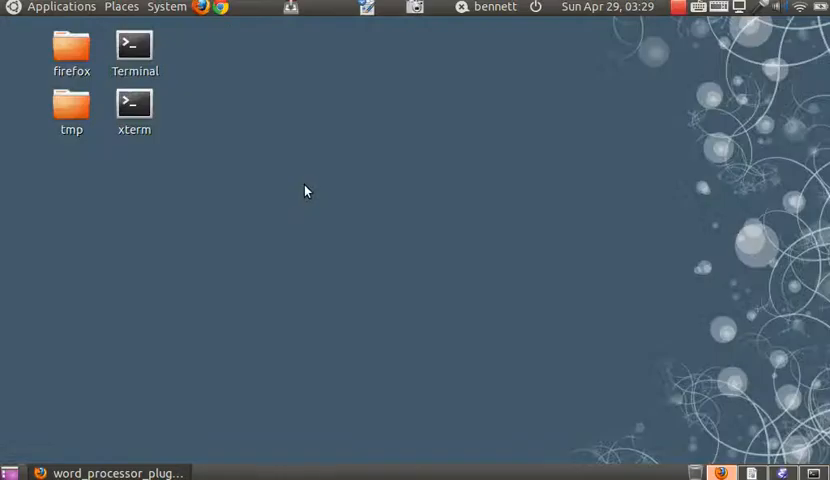
{"action": "mouse_move", "coordinate": [316, 184]}
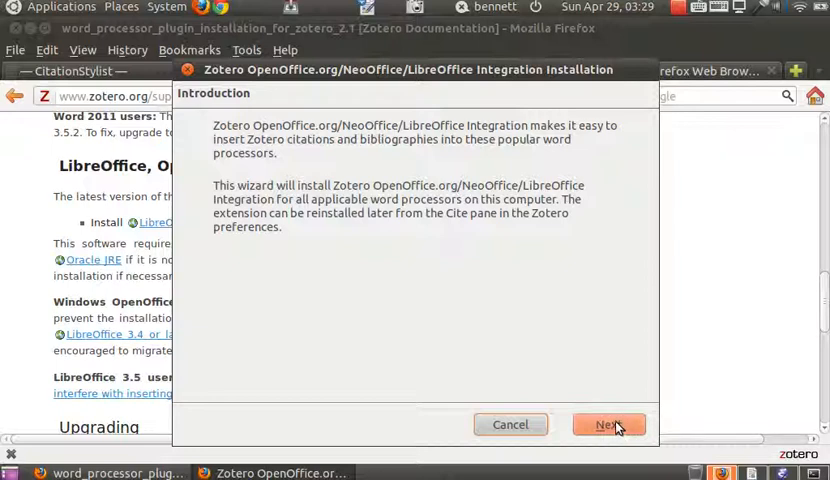
{"action": "mouse_move", "coordinate": [614, 428]}
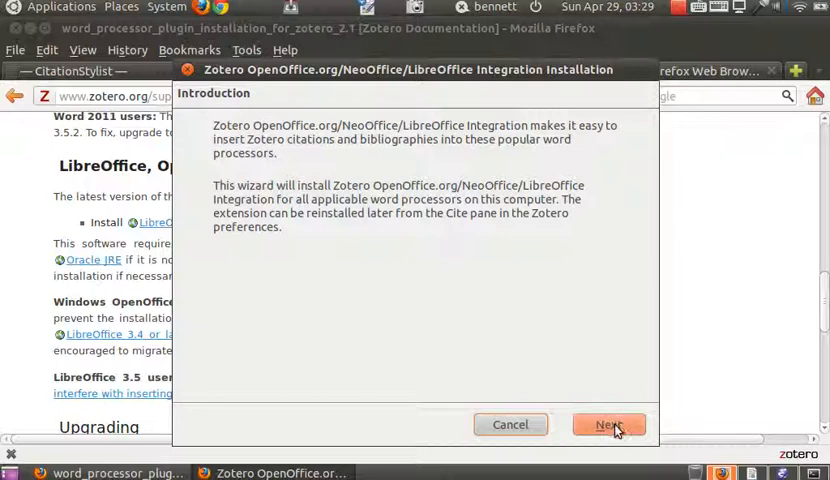
- Search for components, then cancel the LibreOffice Integration installer after it finds three unopkg installations
{"action": "left_click", "coordinate": [608, 424]}
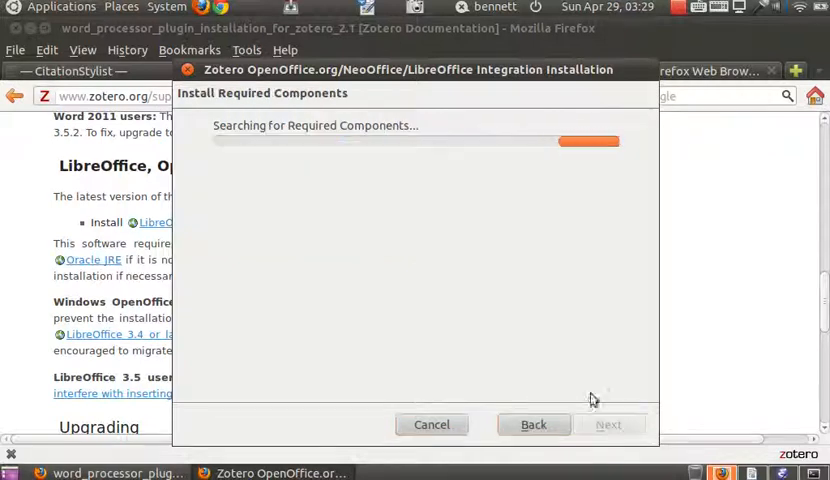
{"action": "mouse_move", "coordinate": [380, 232]}
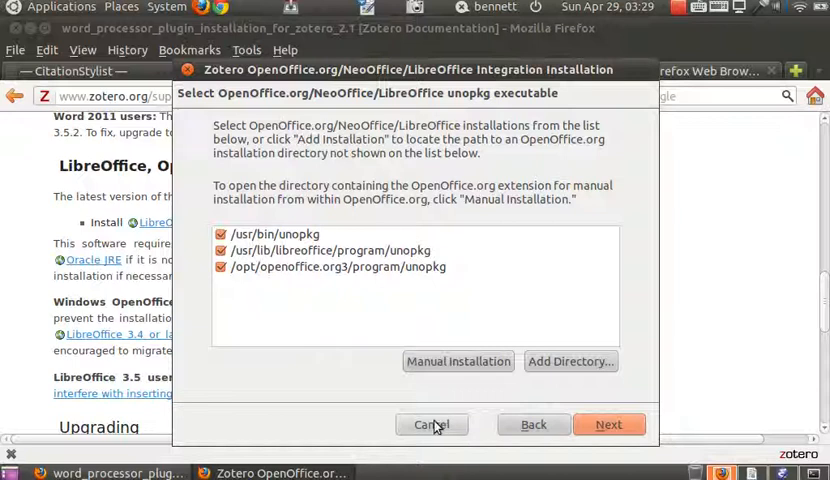
{"action": "mouse_move", "coordinate": [476, 432]}
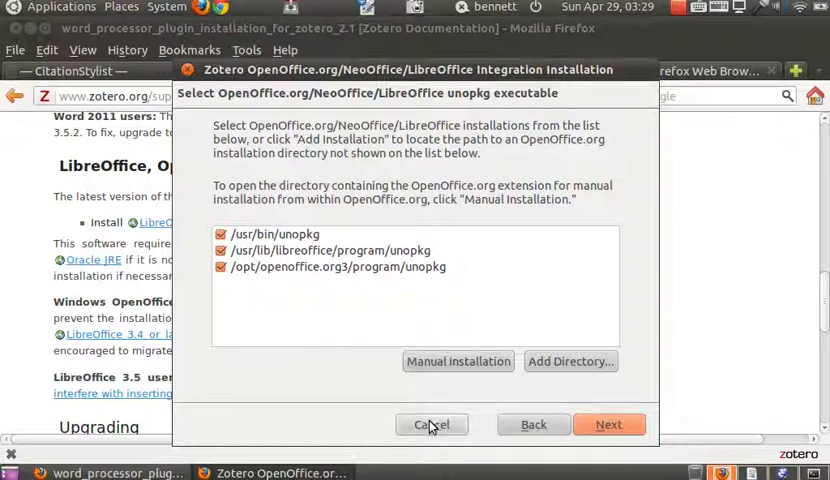
{"action": "left_click", "coordinate": [432, 424]}
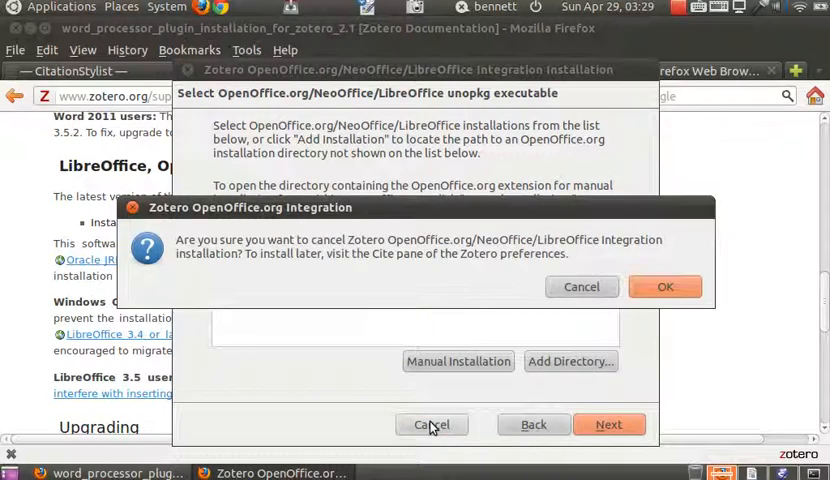
{"action": "left_click", "coordinate": [582, 288]}
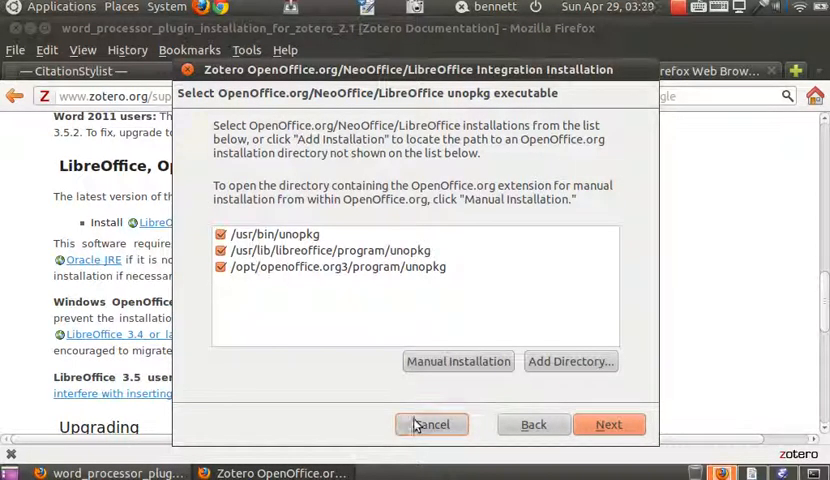
{"action": "left_click", "coordinate": [432, 424]}
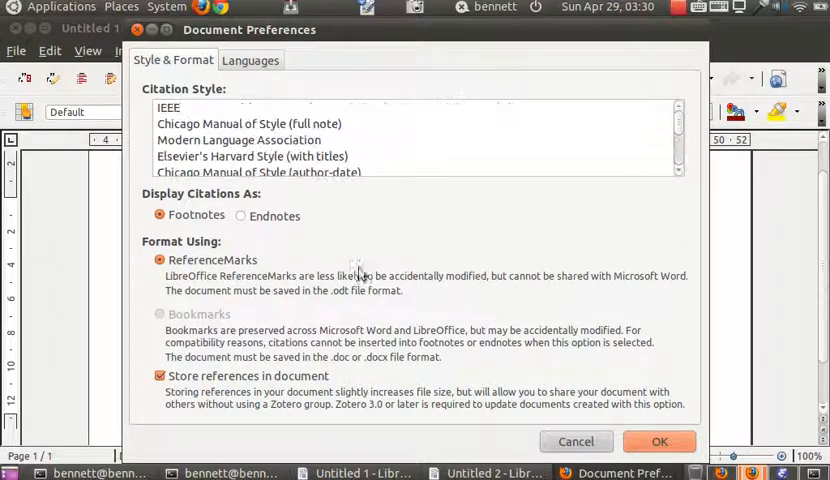
- Dismiss the document's Zotero citation preferences after reviewing the footnotes option
{"action": "left_click", "coordinate": [660, 440]}
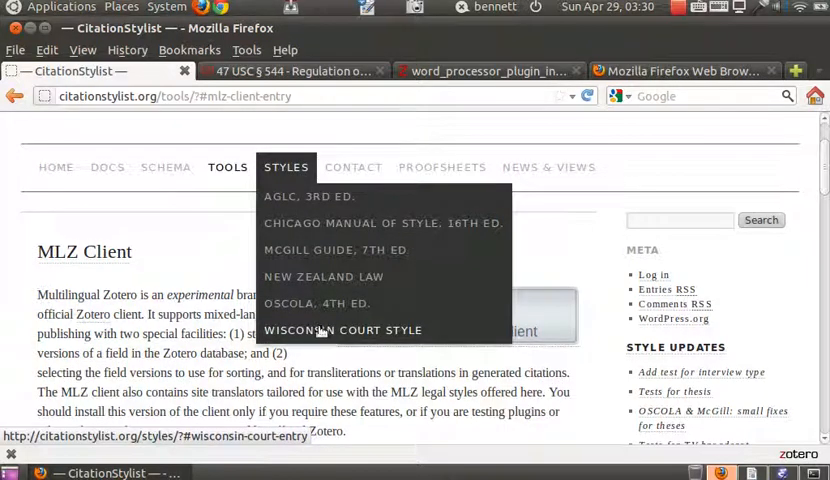
- Install mlz-wisconsin-court.csl from Styles > Wisconsin Court Style and confirm the install
{"action": "left_click", "coordinate": [342, 330]}
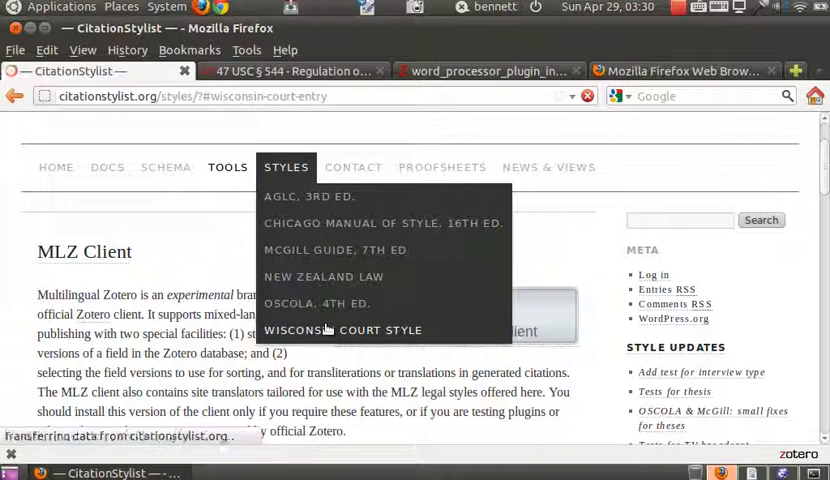
{"action": "left_click", "coordinate": [340, 330]}
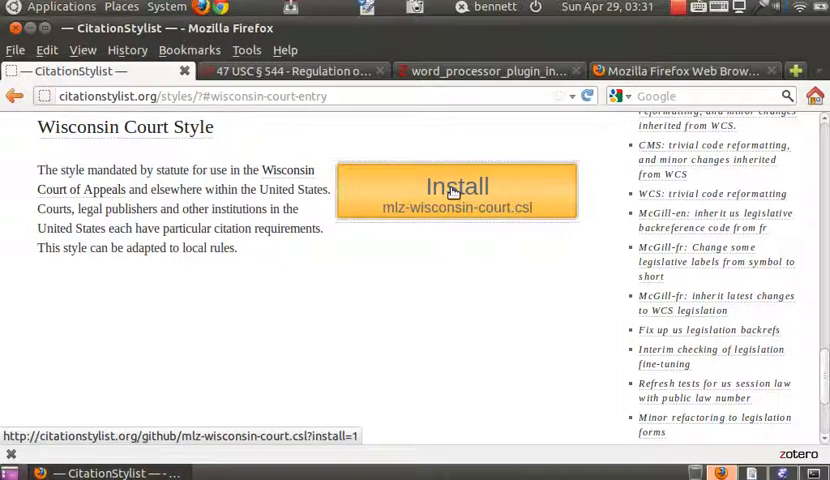
{"action": "left_click", "coordinate": [456, 186]}
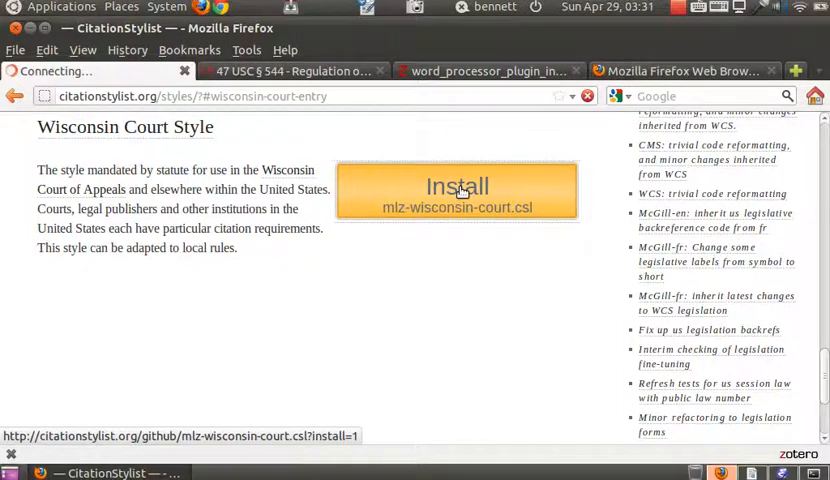
{"action": "left_click", "coordinate": [456, 190]}
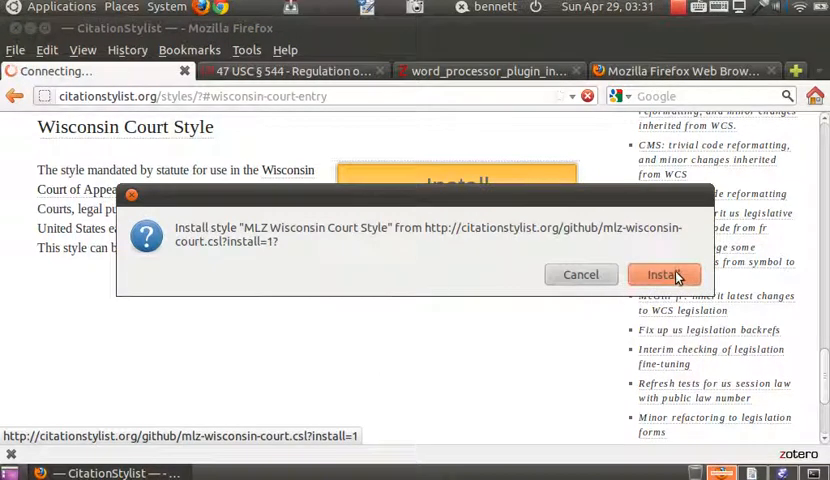
{"action": "left_click", "coordinate": [664, 274]}
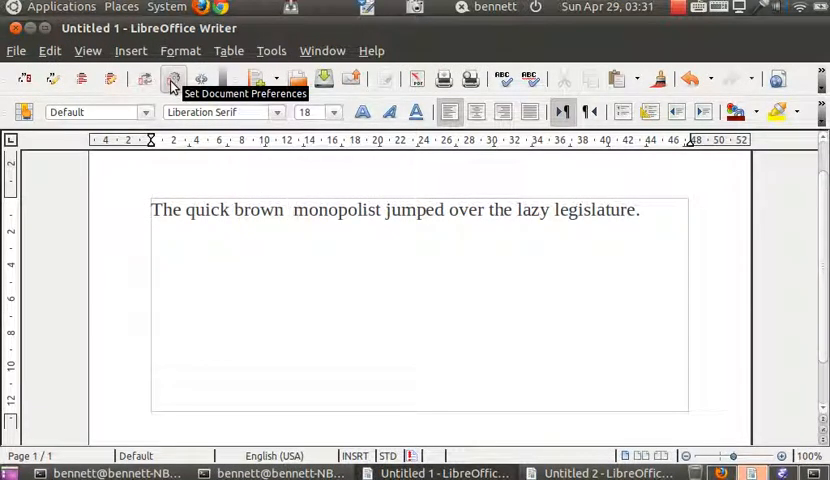
- Switch the document's citation style to MLZ Wisconsin Court Style
{"action": "left_click", "coordinate": [172, 80]}
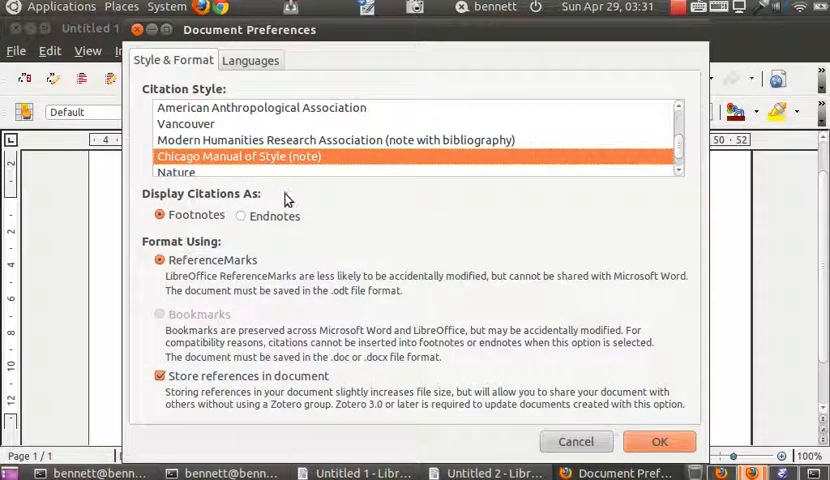
{"action": "scroll", "scroll_direction": "down", "scroll_amount": 3}
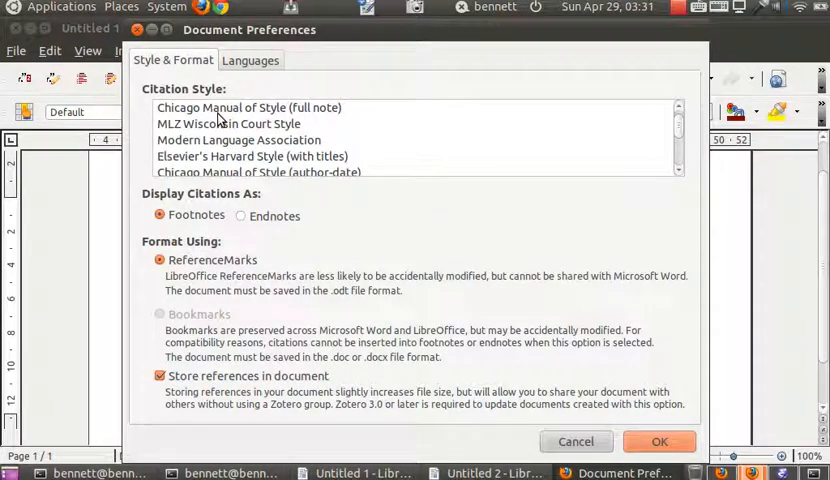
{"action": "left_click", "coordinate": [228, 122]}
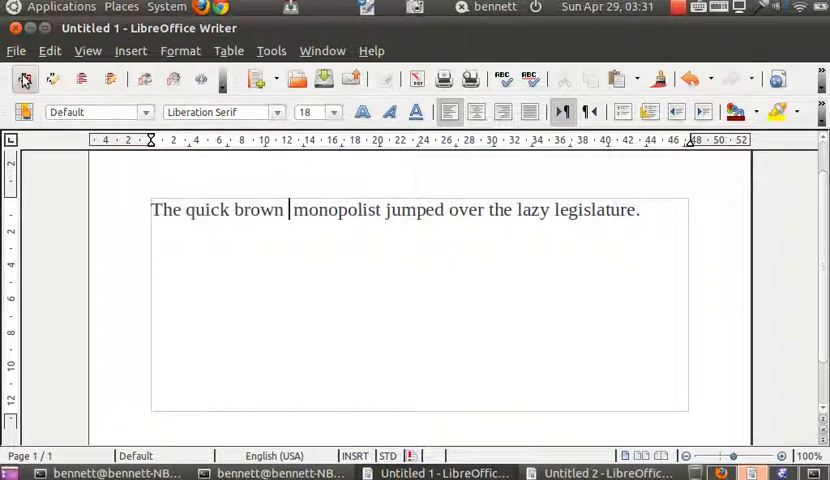
- Add a footnote citation to the Next Generation Television Marketplace Act after 'brown'
{"action": "left_click", "coordinate": [24, 80]}
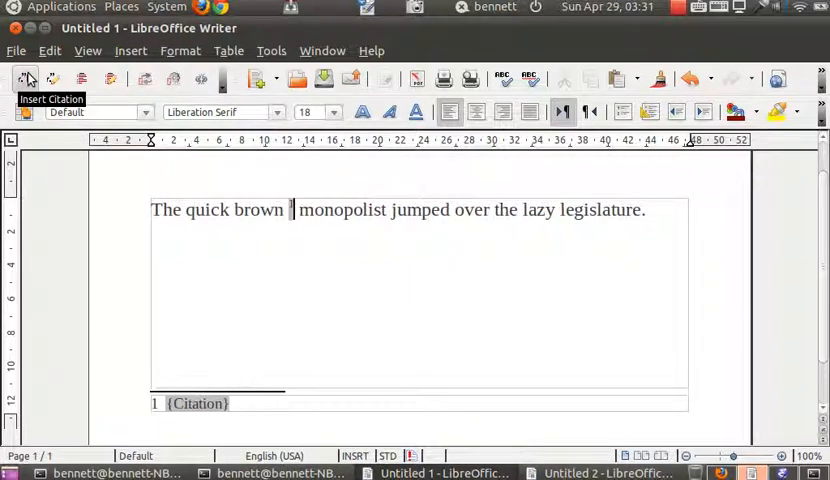
{"action": "left_click", "coordinate": [24, 80]}
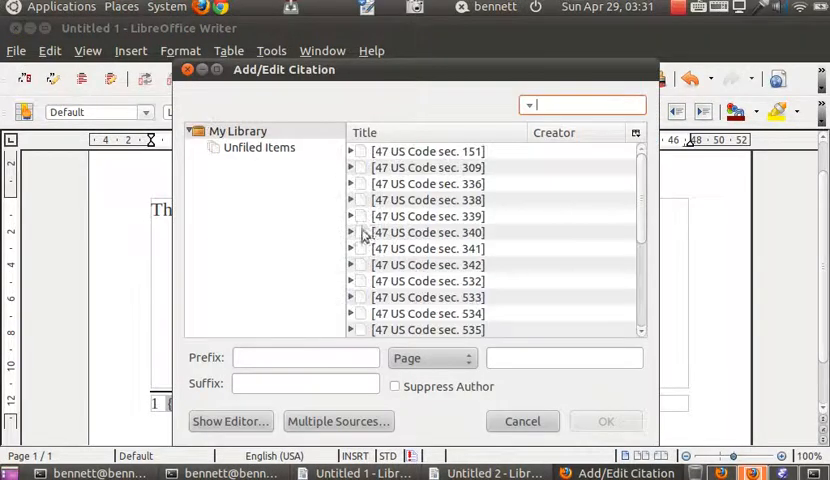
{"action": "scroll", "scroll_direction": "down", "scroll_amount": 3}
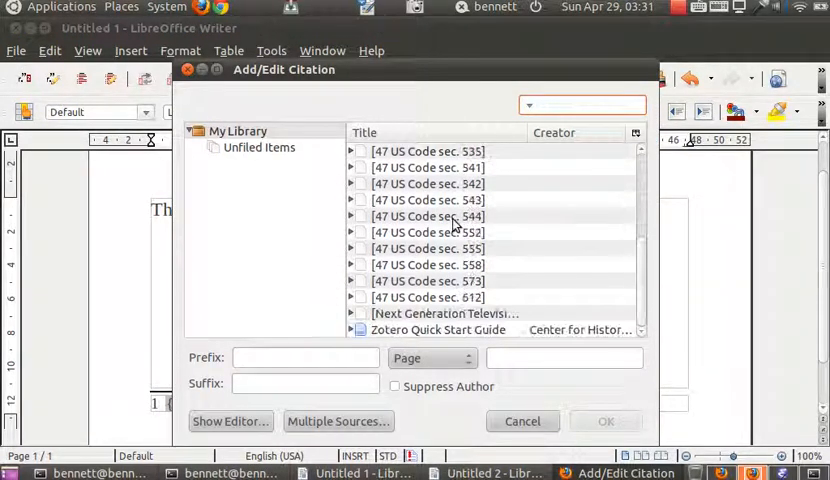
{"action": "left_click", "coordinate": [444, 312]}
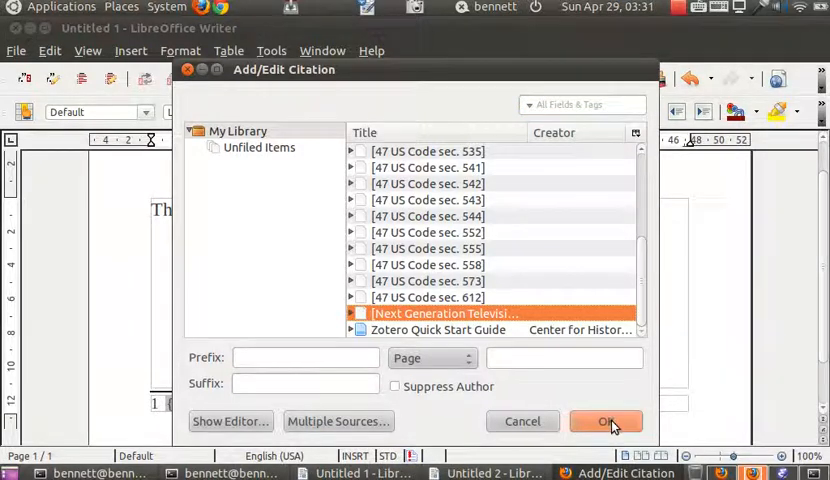
{"action": "left_click", "coordinate": [604, 420]}
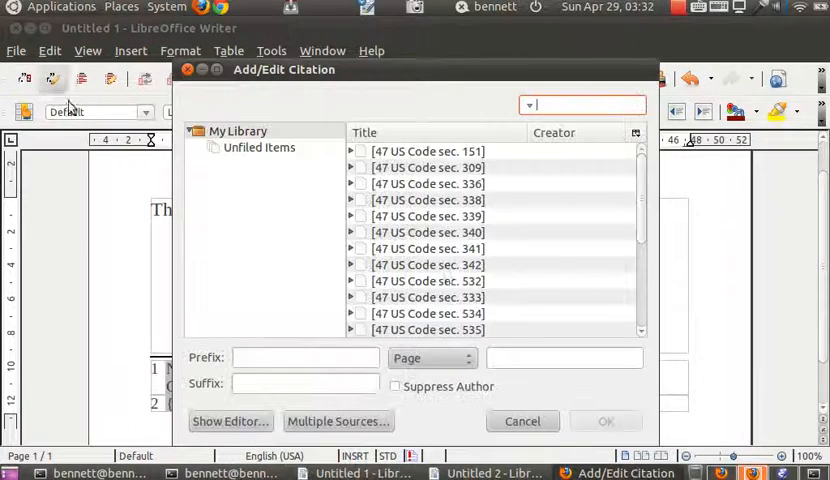
- Add footnote citations to 47 US Code sec. 339 and another 47 US Code section
{"action": "left_click", "coordinate": [428, 216]}
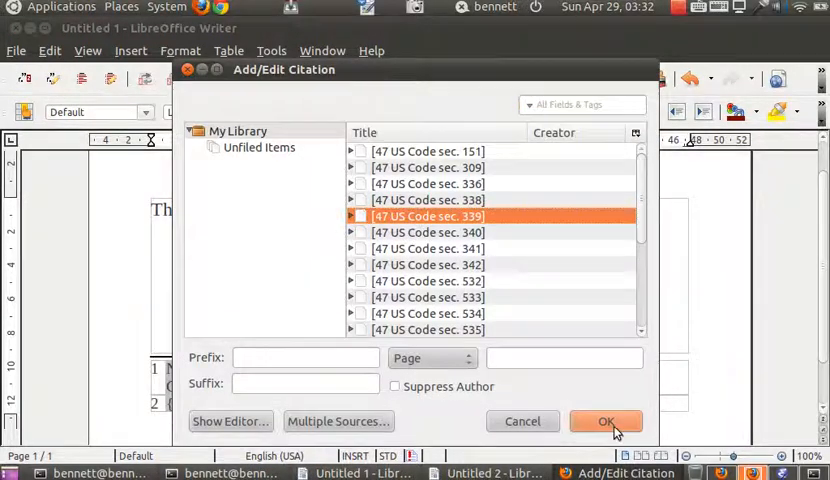
{"action": "left_click", "coordinate": [606, 420]}
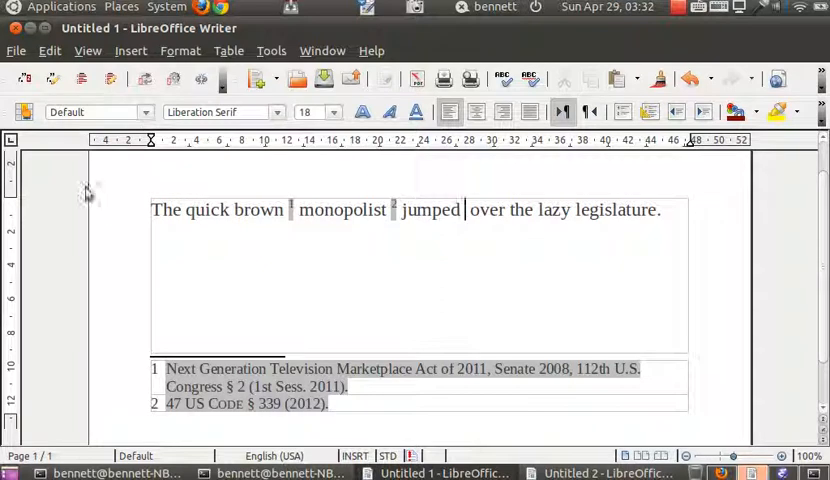
{"action": "left_click", "coordinate": [24, 80]}
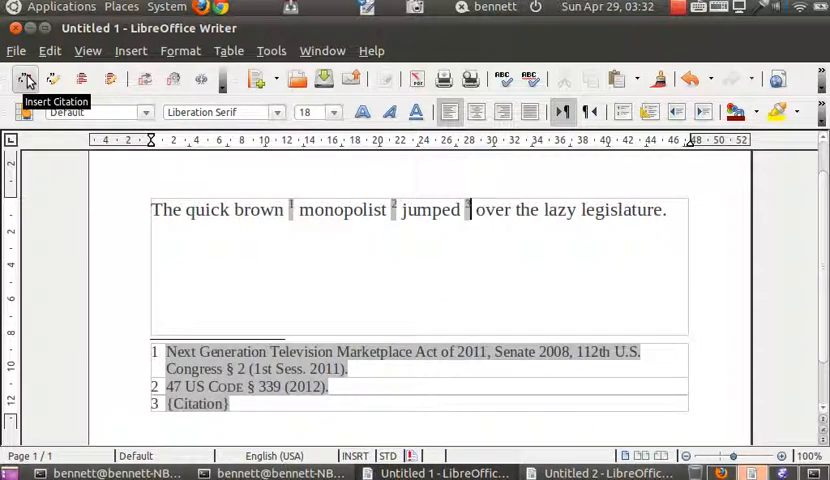
{"action": "left_click", "coordinate": [26, 80]}
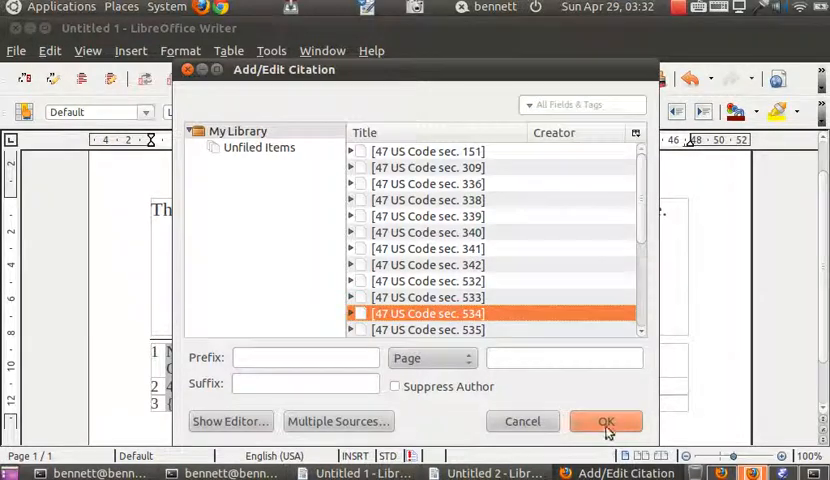
{"action": "left_click", "coordinate": [606, 420]}
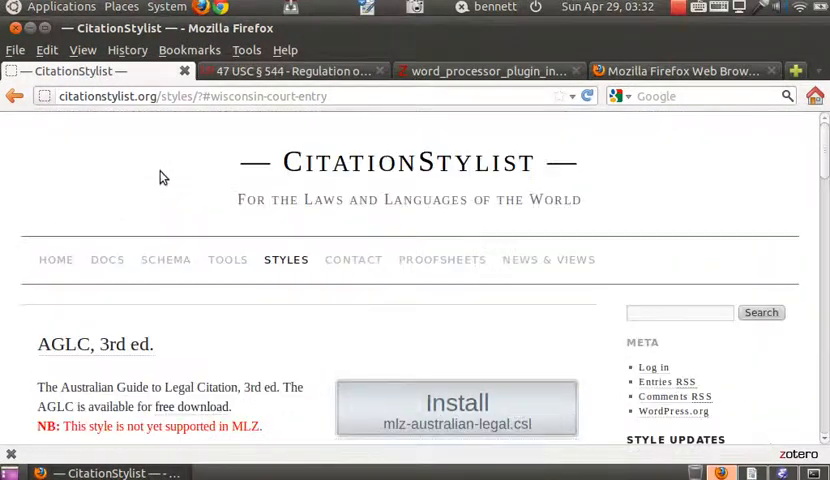
- Install the Abbreviations Plugin from the CitationStylist tools page and allow the site to install it
{"action": "left_click", "coordinate": [228, 260]}
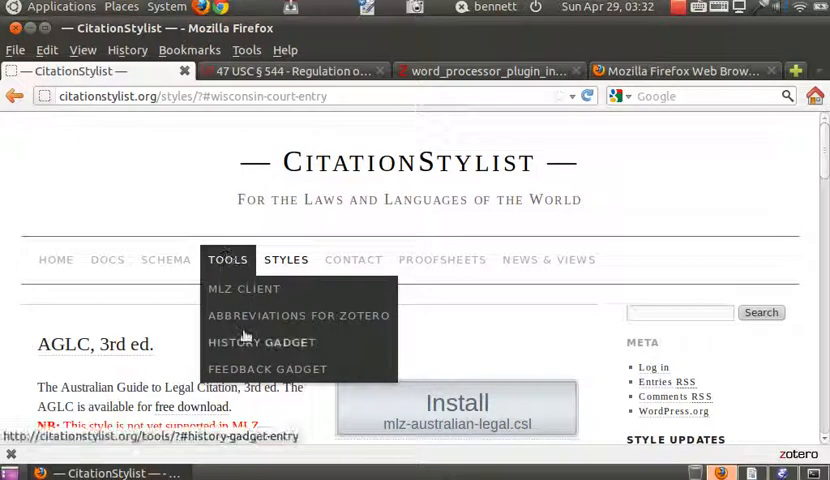
{"action": "left_click", "coordinate": [298, 316]}
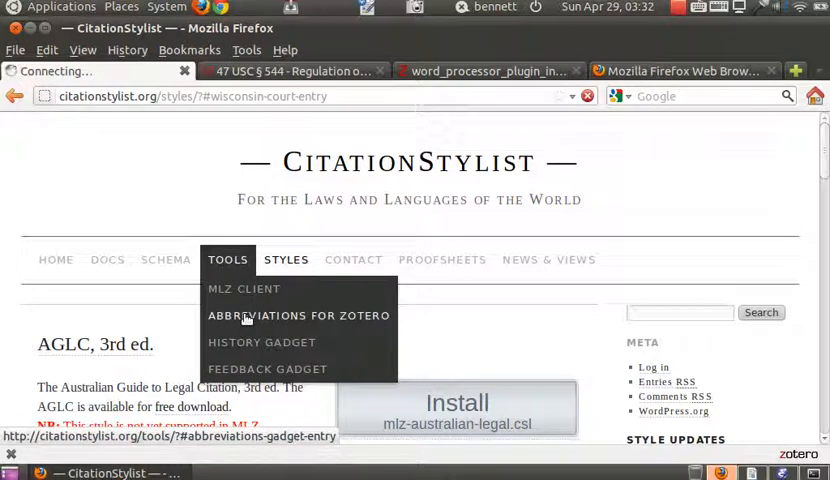
{"action": "left_click", "coordinate": [300, 316]}
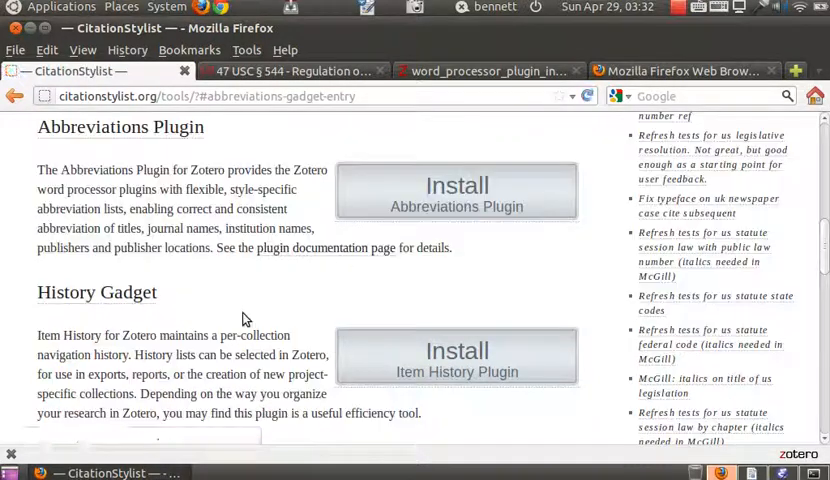
{"action": "left_click", "coordinate": [456, 190]}
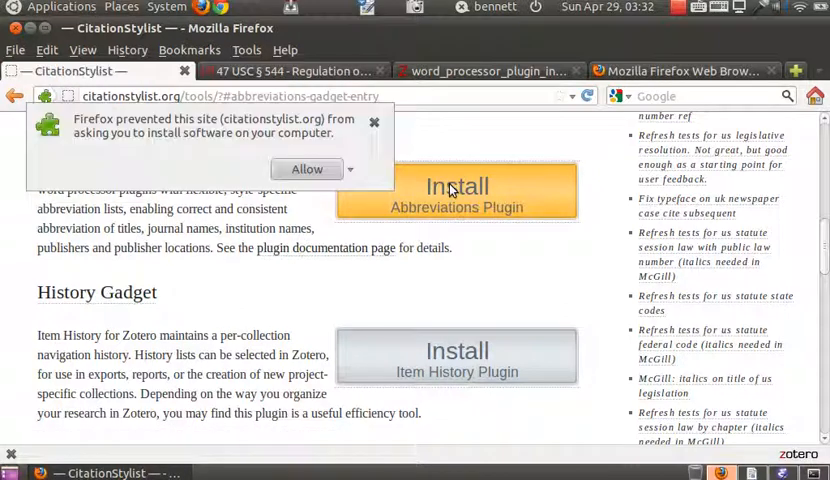
{"action": "left_click", "coordinate": [306, 168]}
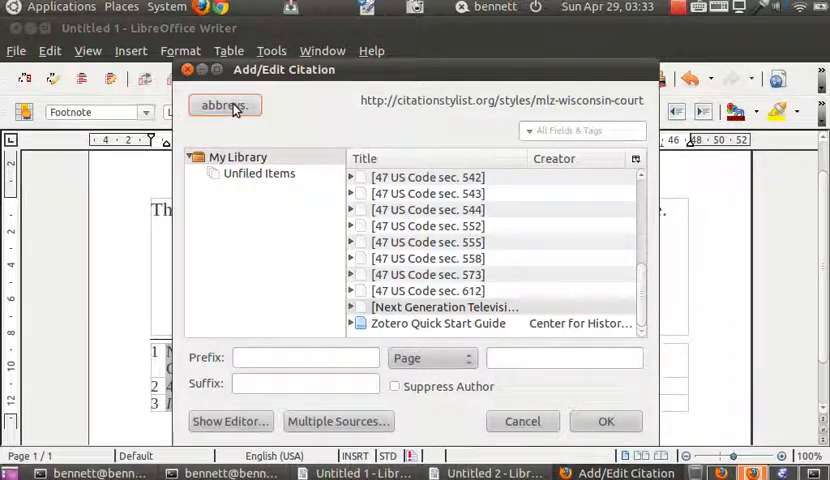
- Browse the abbrevs. manager's Institution Parts category, close it and accept the citation
{"action": "left_click", "coordinate": [224, 104]}
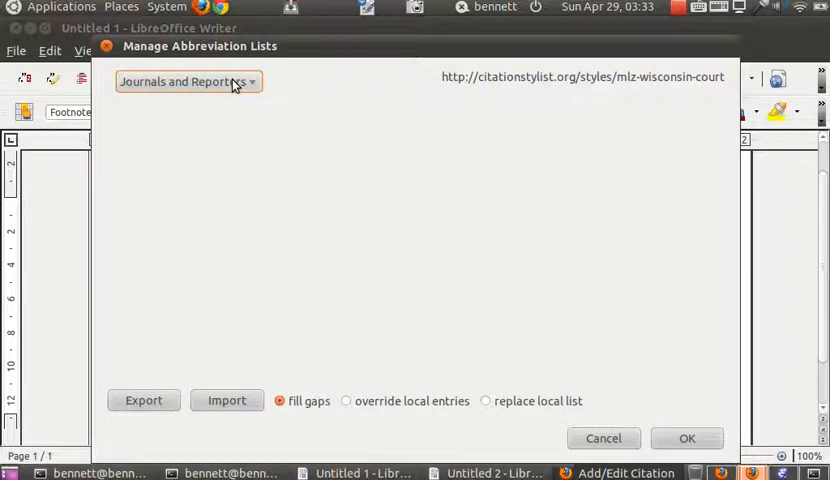
{"action": "left_click", "coordinate": [188, 80]}
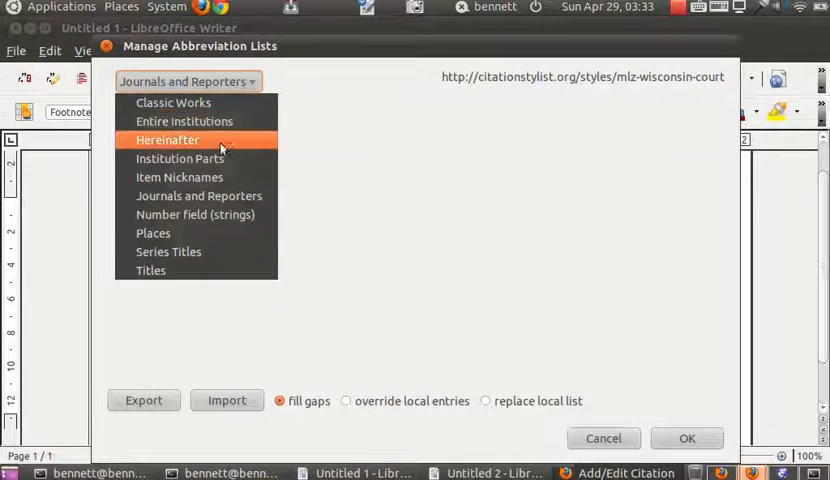
{"action": "mouse_move", "coordinate": [180, 176]}
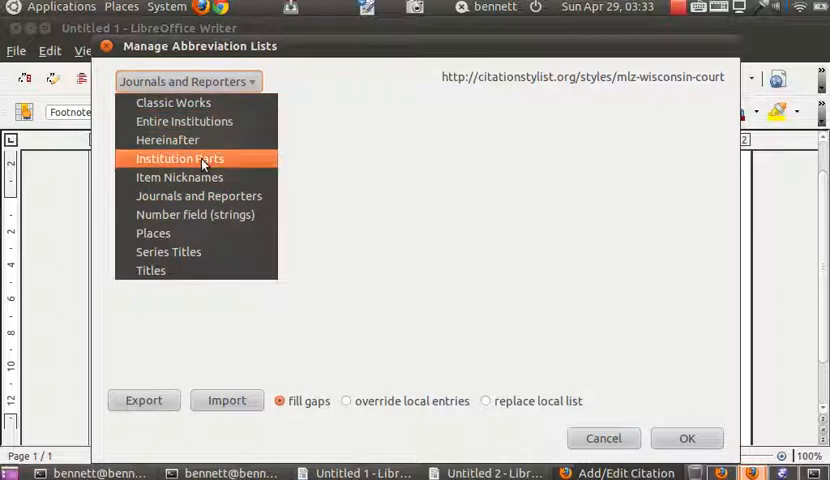
{"action": "left_click", "coordinate": [180, 158]}
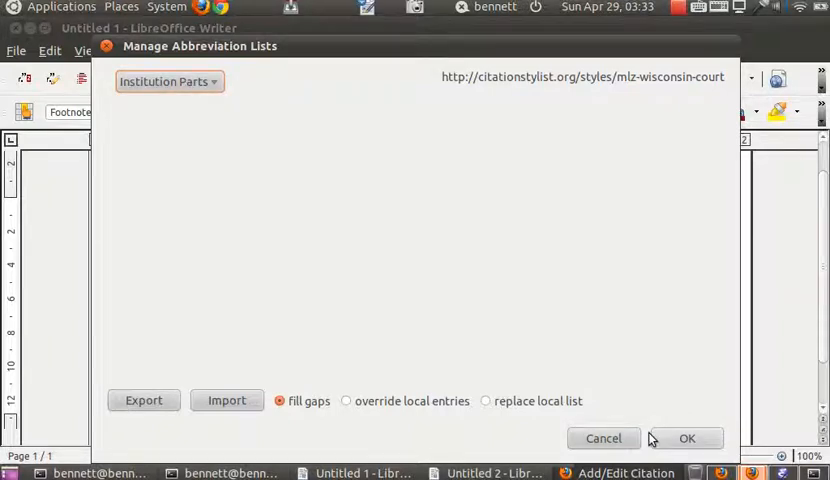
{"action": "left_click", "coordinate": [688, 438]}
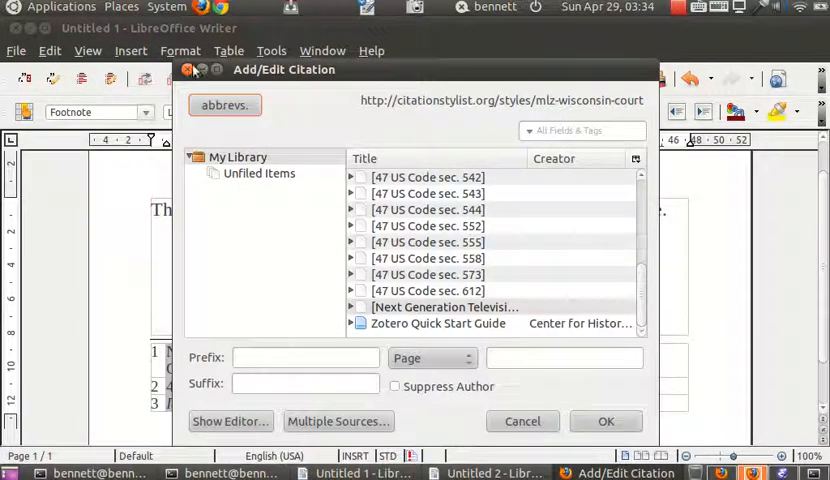
{"action": "left_click", "coordinate": [604, 420]}
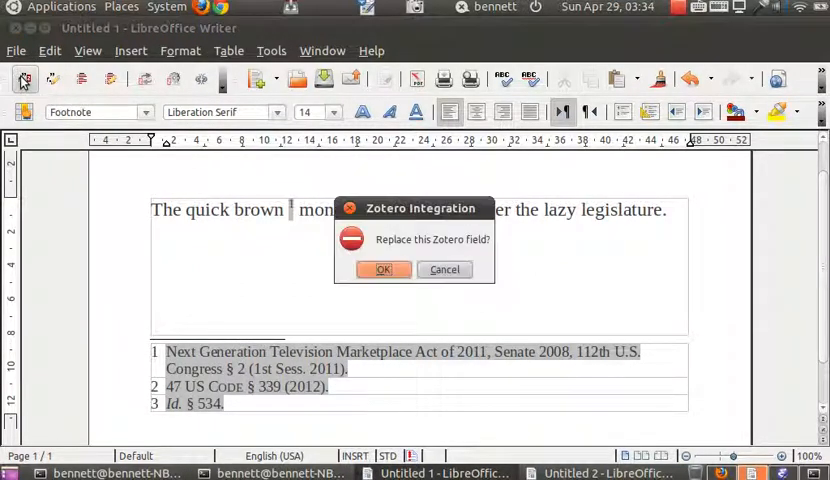
- Confirm replacing the citation and enter Institution Parts abbreviations S. and Cong
{"action": "left_click", "coordinate": [384, 268]}
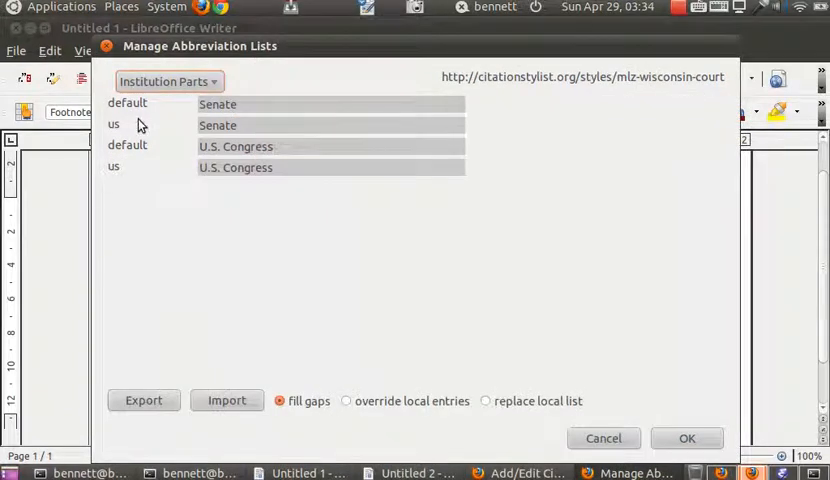
{"action": "mouse_move", "coordinate": [324, 132]}
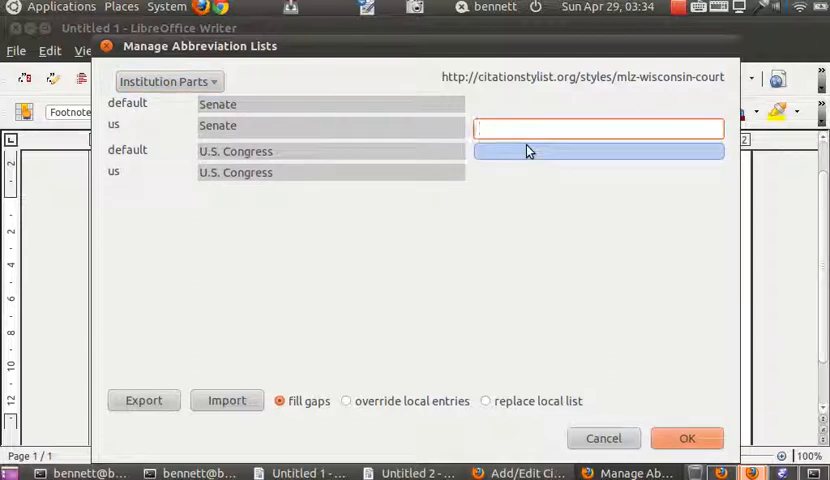
{"action": "type", "text": "S."}
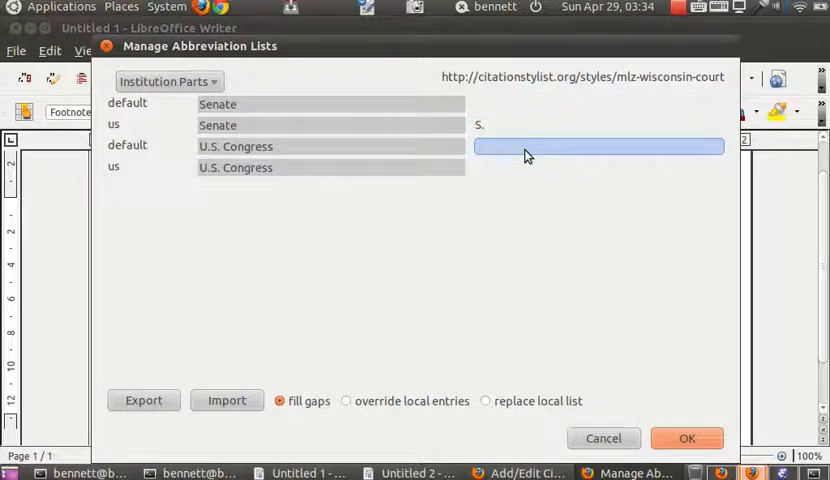
{"action": "left_click", "coordinate": [600, 168]}
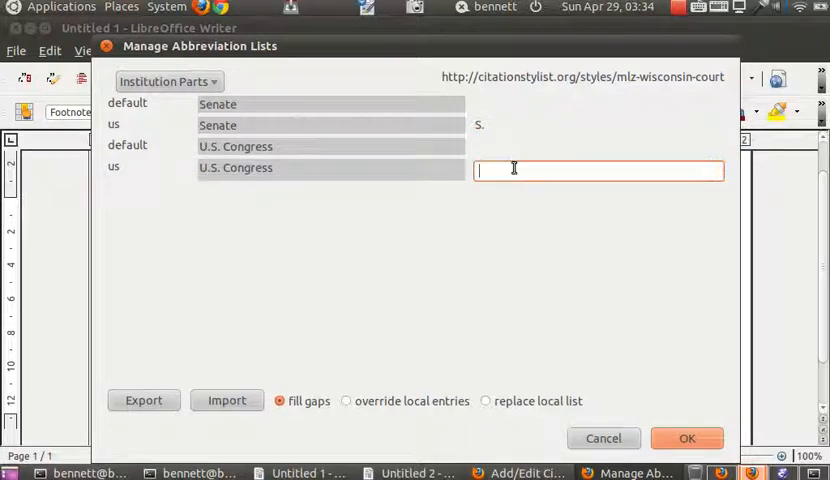
{"action": "type", "text": "Cong."}
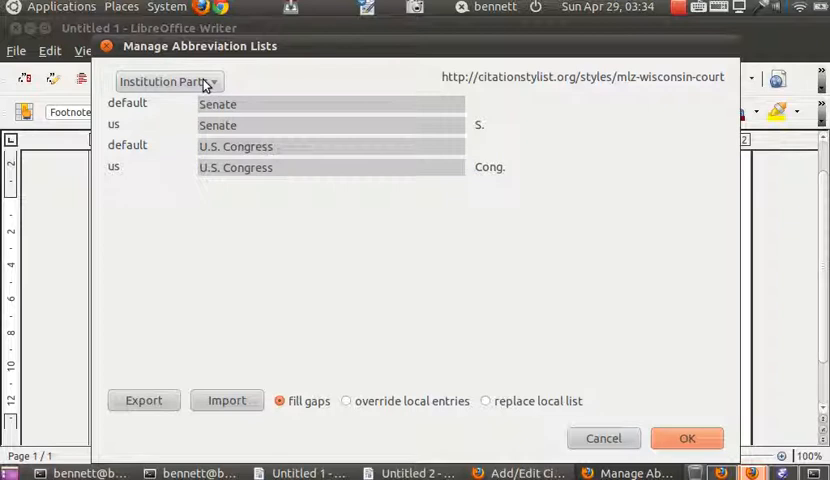
- Enter U.S.C. under Journals and Reporters and save the abbreviation lists
{"action": "left_click", "coordinate": [168, 80]}
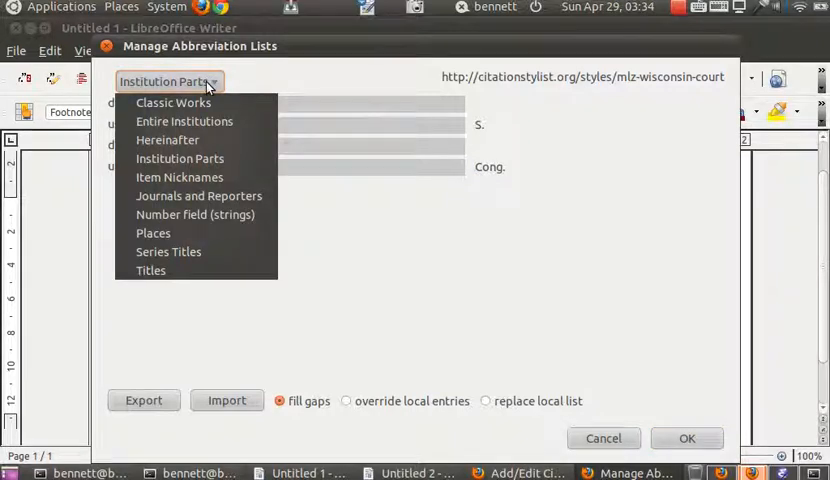
{"action": "left_click", "coordinate": [198, 196]}
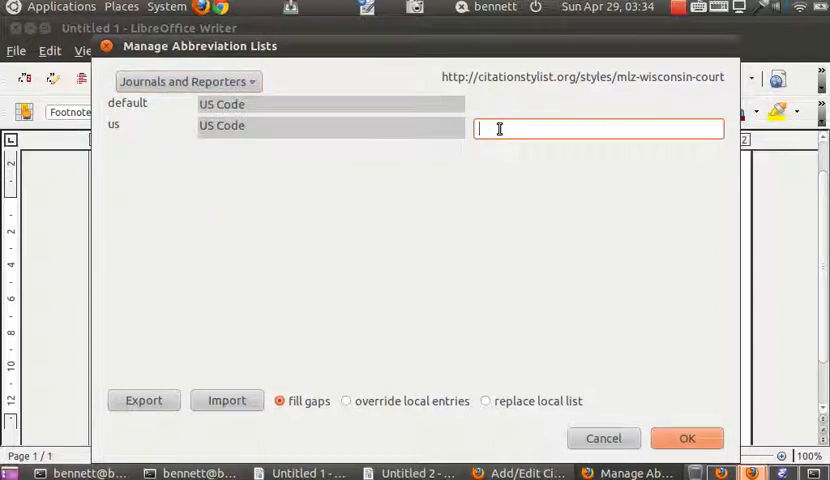
{"action": "type", "text": "U.S"}
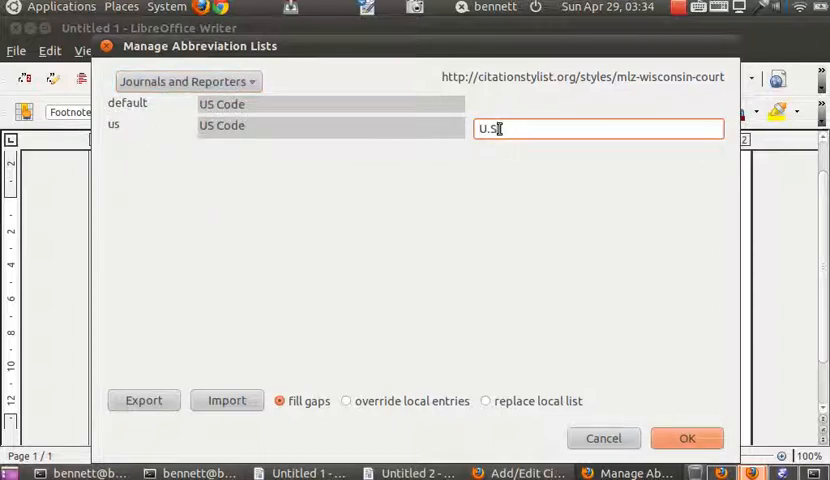
{"action": "type", "text": ".C."}
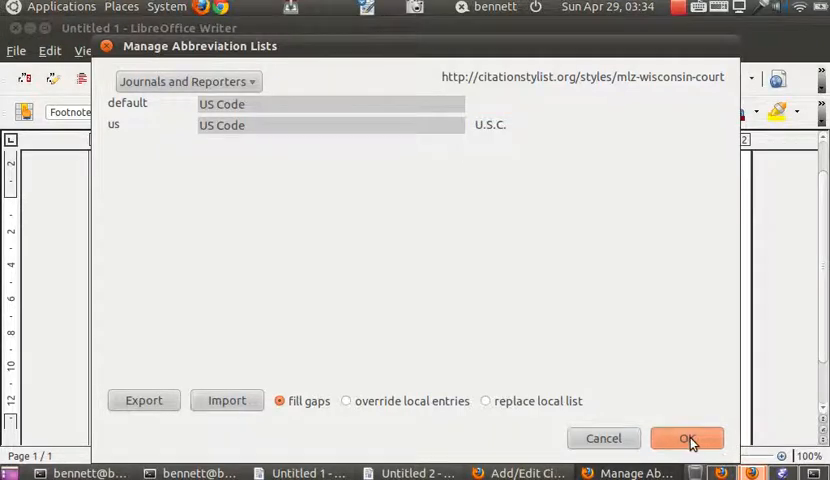
{"action": "left_click", "coordinate": [688, 438]}
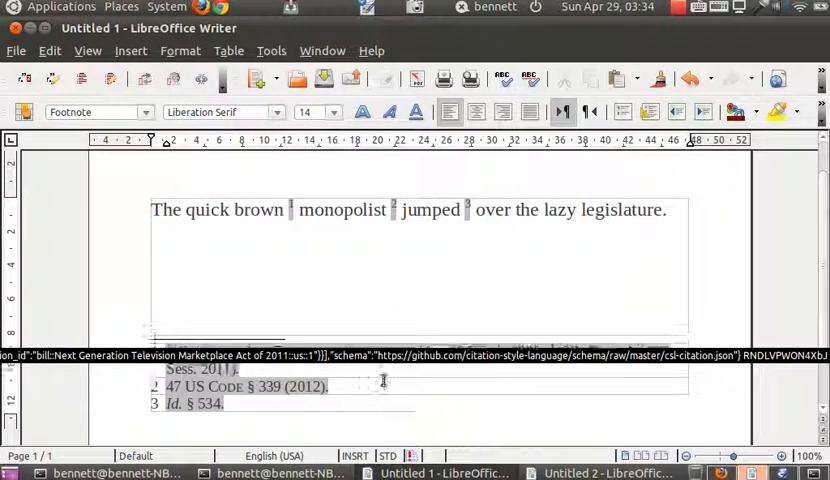
- Refresh the footnotes to show S. 2008, 112th Cong. and 47 U.S.C. § 339
{"action": "left_click", "coordinate": [144, 80]}
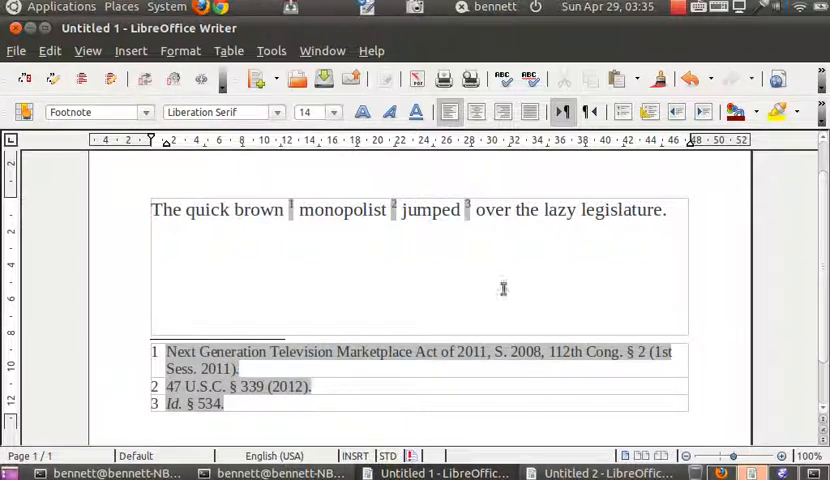
{"action": "left_click", "coordinate": [238, 368]}
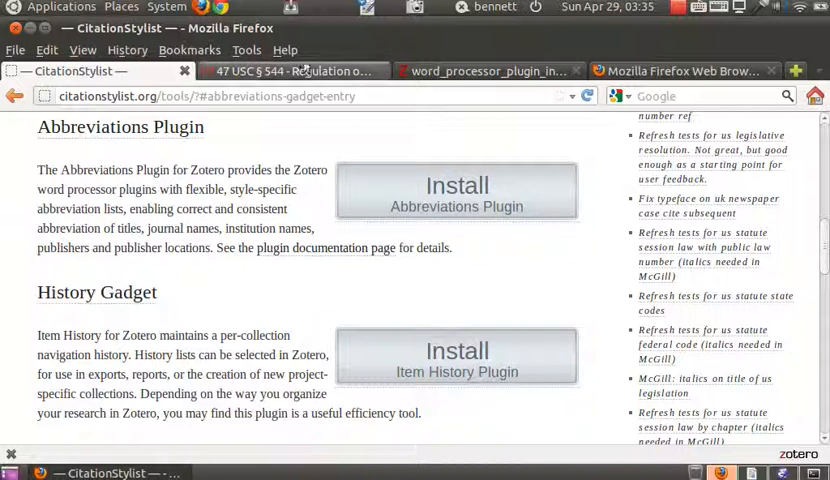
- Bring up the OpenCongress tab with the text of S.2008
{"action": "left_click", "coordinate": [290, 72]}
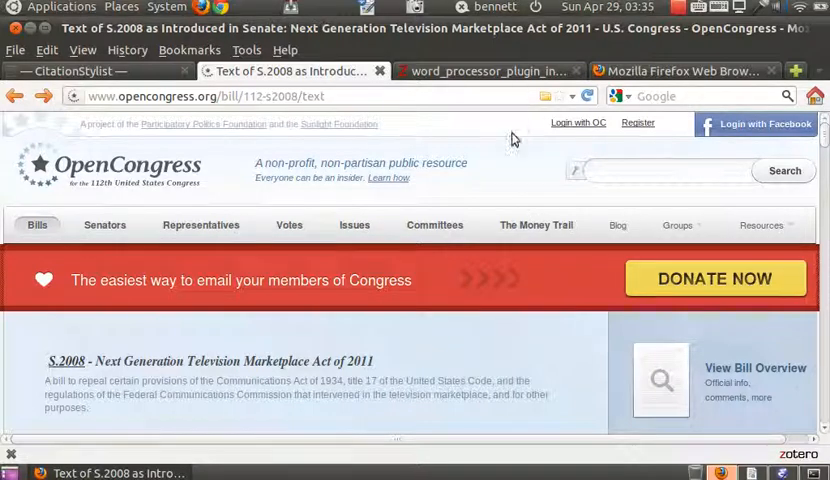
{"action": "mouse_move", "coordinate": [508, 128]}
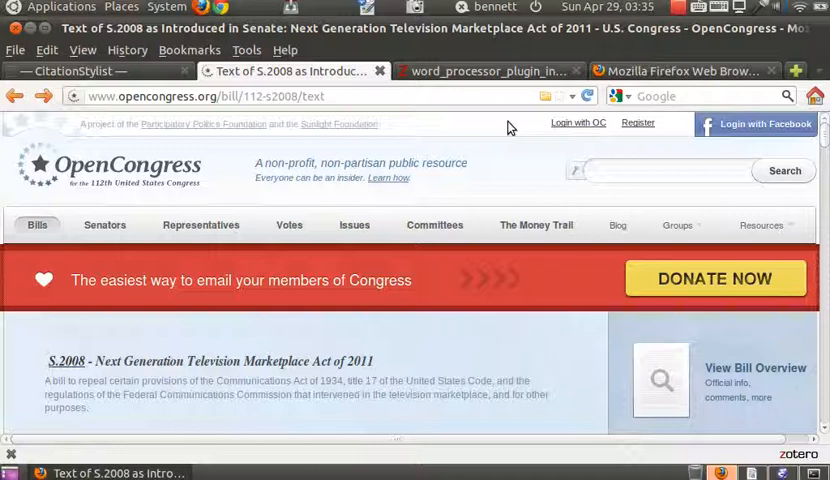
{"action": "mouse_move", "coordinate": [620, 52]}
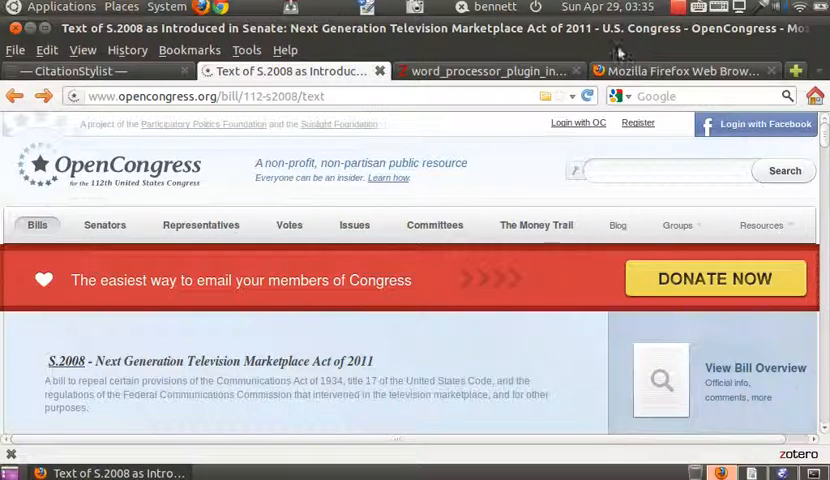